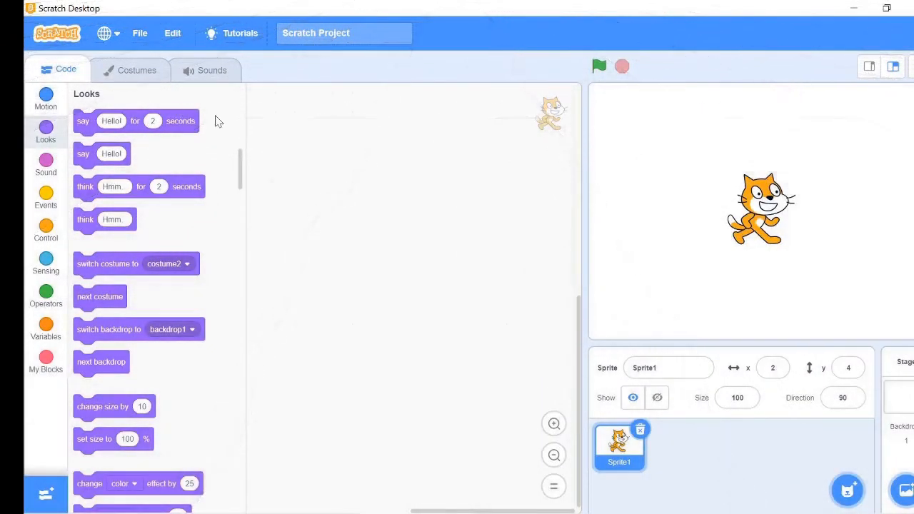
{"action": "mouse_move", "coordinate": [184, 316]}
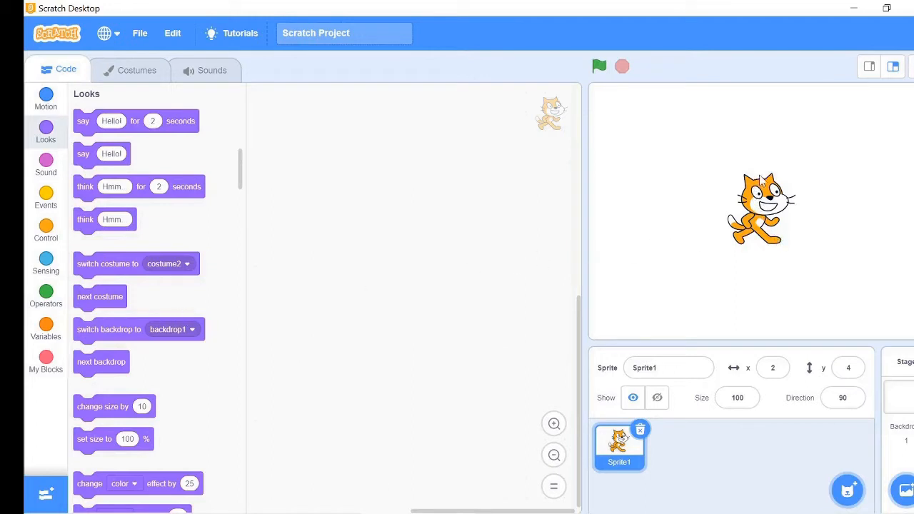
{"action": "mouse_move", "coordinate": [733, 193]}
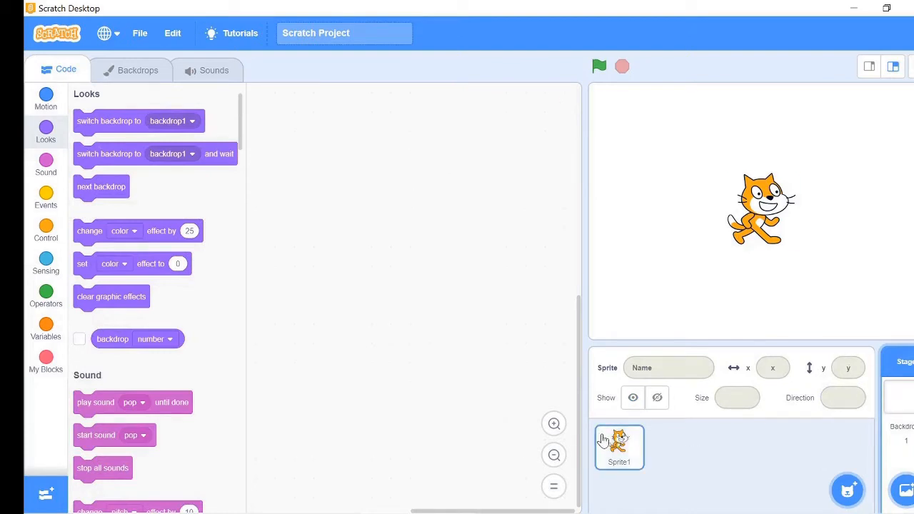
Add the Parrot sprite from the library and set the stage to the Blue Sky backdrop
{"action": "left_click", "coordinate": [619, 447]}
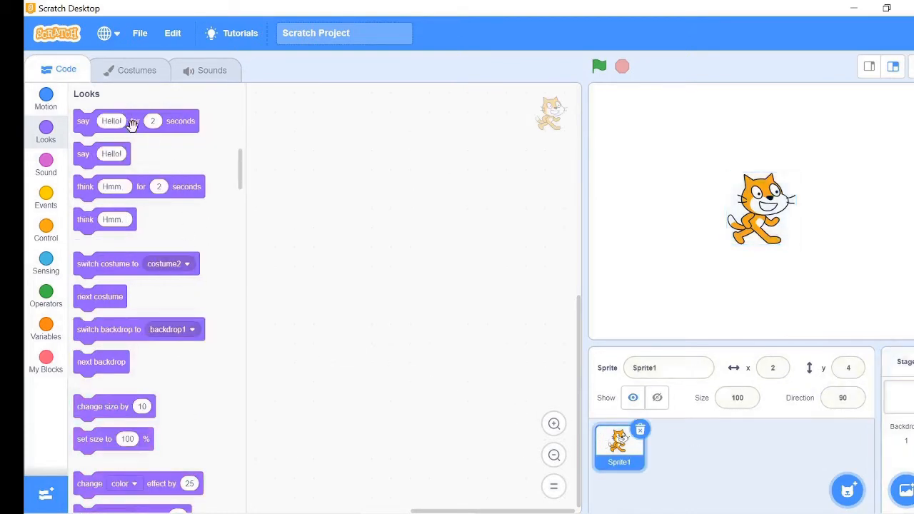
{"action": "scroll", "scroll_direction": "down", "scroll_amount": 3}
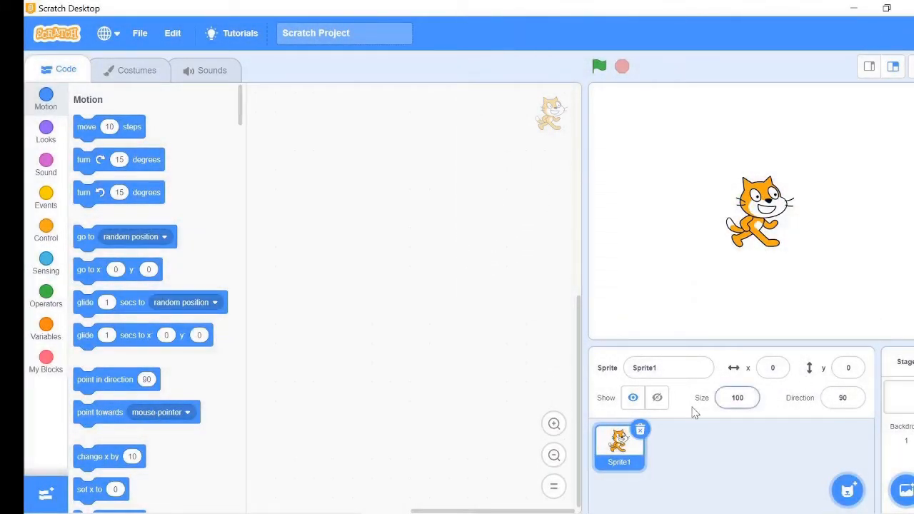
{"action": "left_click", "coordinate": [847, 490]}
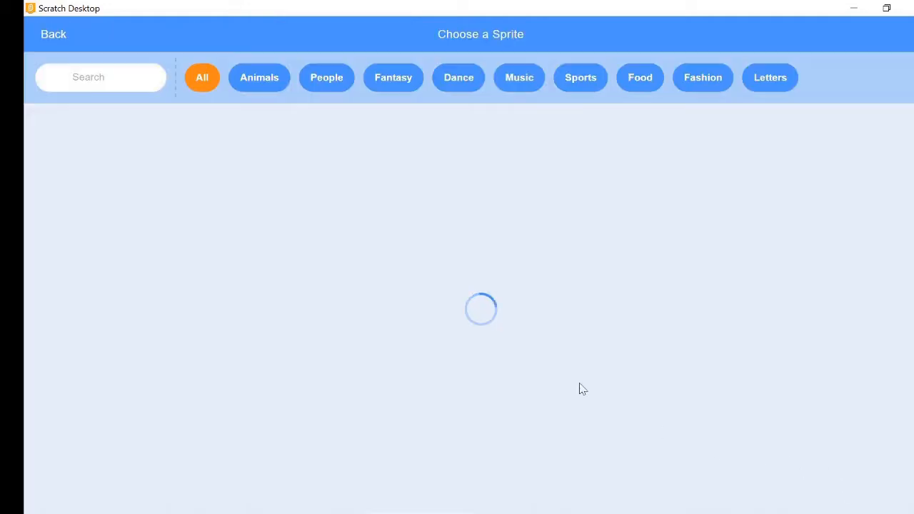
{"action": "left_click", "coordinate": [259, 77]}
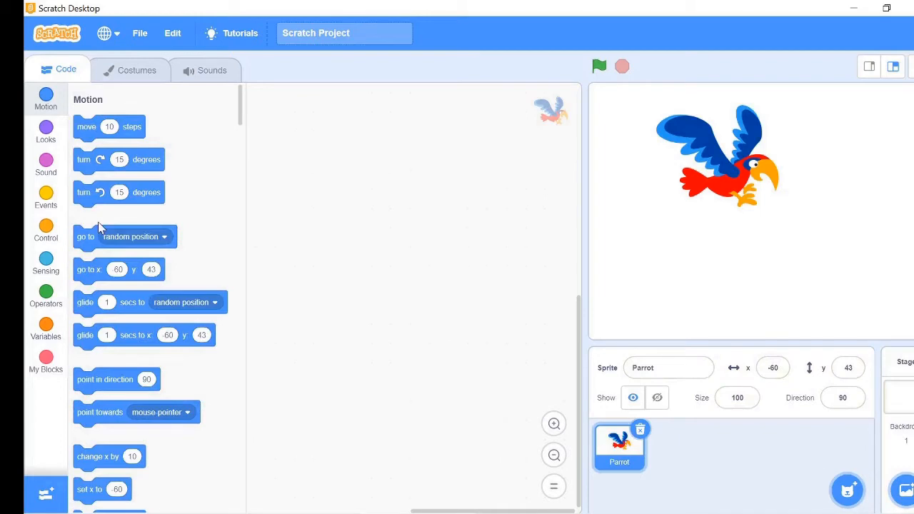
{"action": "left_click", "coordinate": [906, 490]}
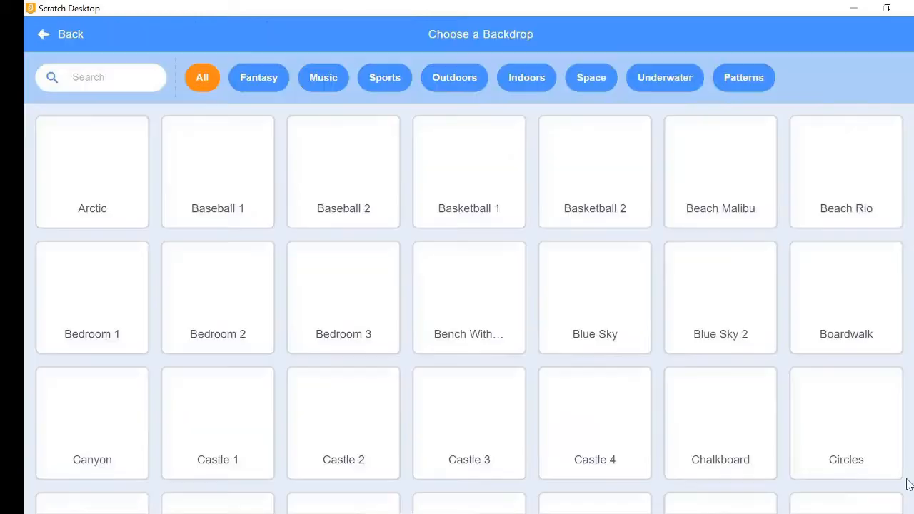
{"action": "left_click", "coordinate": [42, 34]}
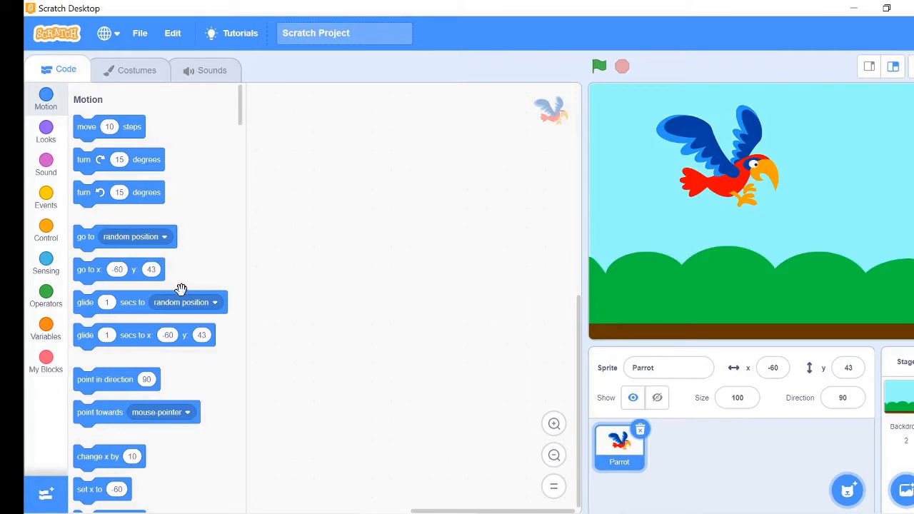
{"action": "left_click", "coordinate": [618, 447]}
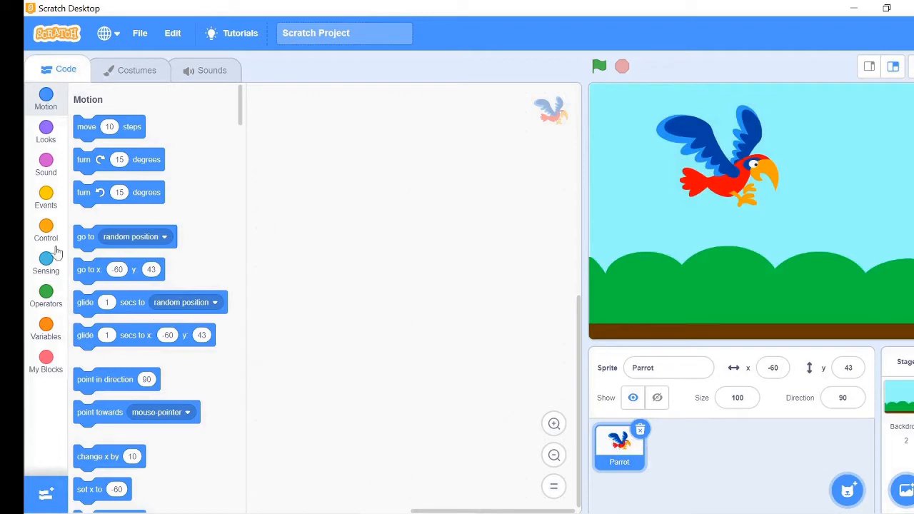
Build a green-flag script that glides the parrot 1 second to x -190, y 90
{"action": "left_click", "coordinate": [46, 198]}
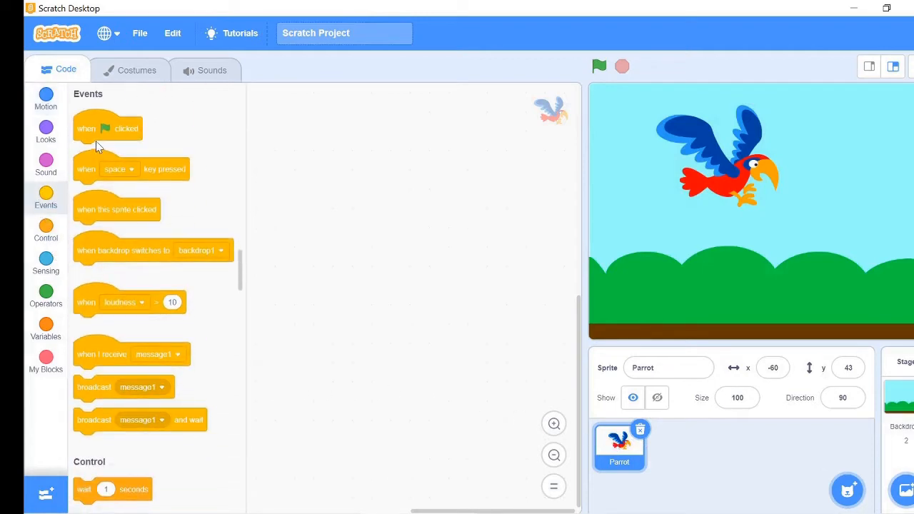
{"action": "left_click_drag", "start_coordinate": [108, 128], "coordinate": [366, 137]}
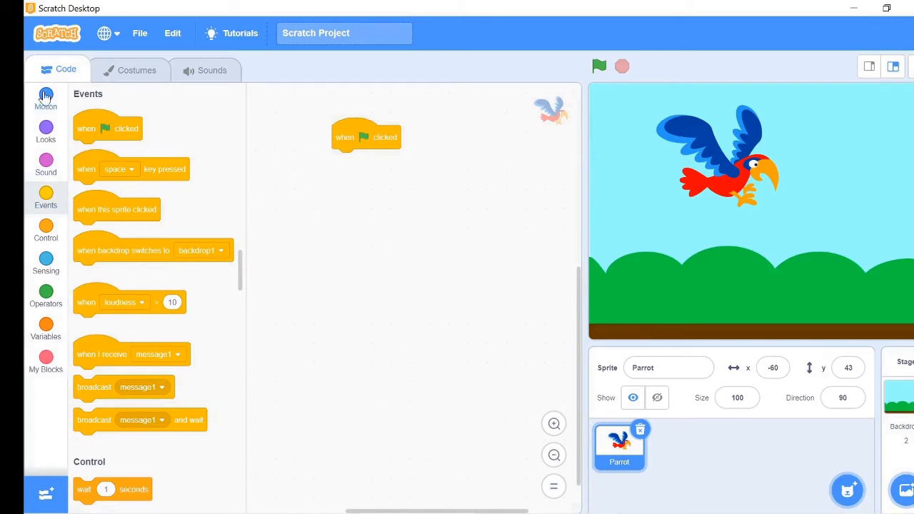
{"action": "left_click", "coordinate": [45, 99]}
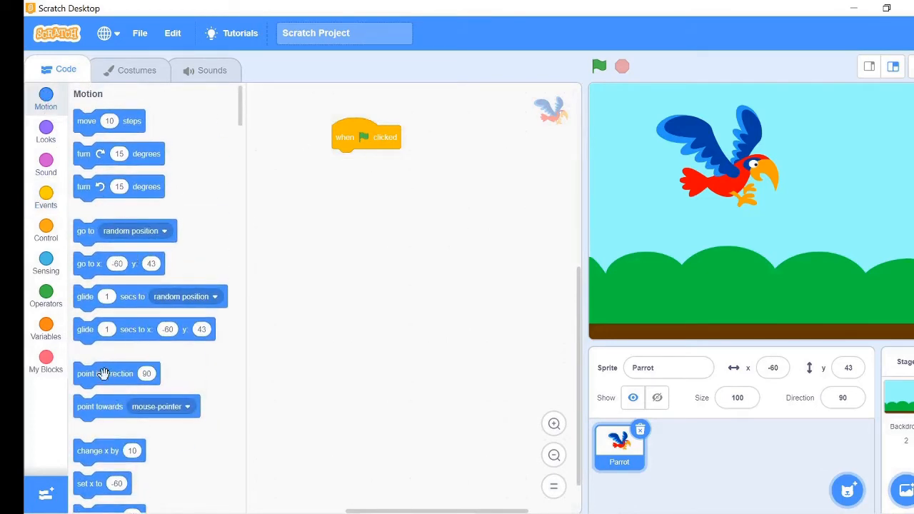
{"action": "left_click_drag", "start_coordinate": [143, 329], "coordinate": [323, 297]}
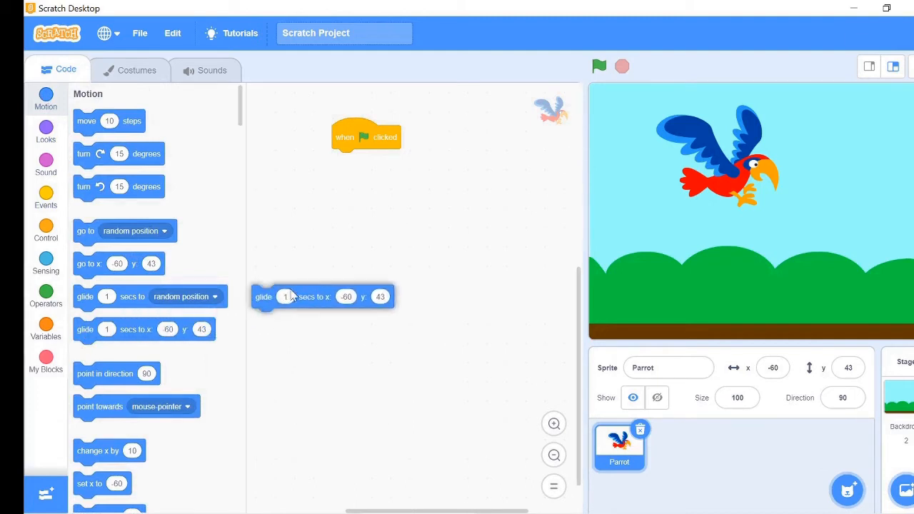
{"action": "left_click_drag", "start_coordinate": [321, 296], "coordinate": [403, 160]}
{"action": "type", "text": "90"}
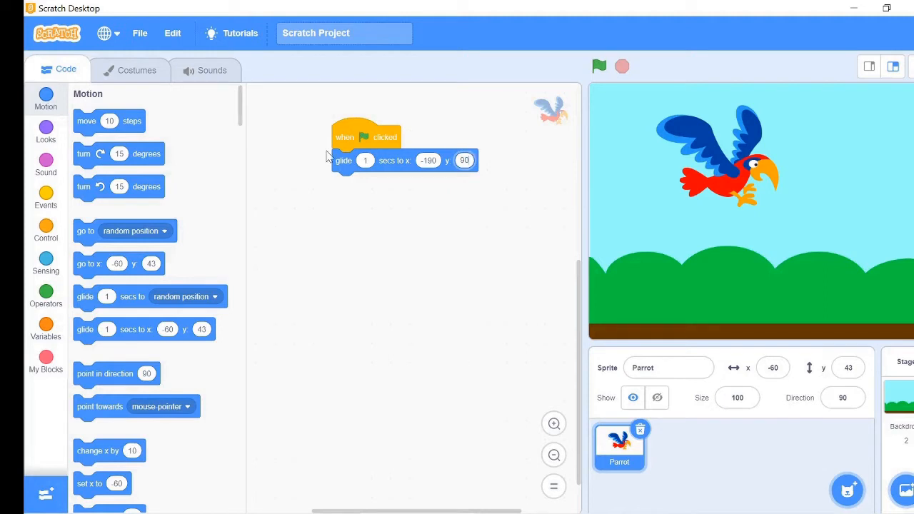
{"action": "mouse_move", "coordinate": [51, 233]}
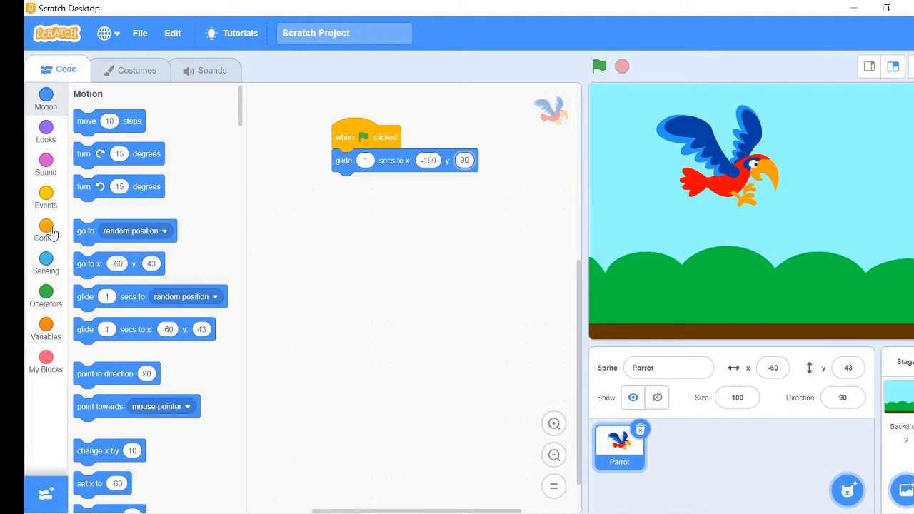
Attach a repeat-40 loop after the glide with a next-costume block inside
{"action": "left_click", "coordinate": [46, 229]}
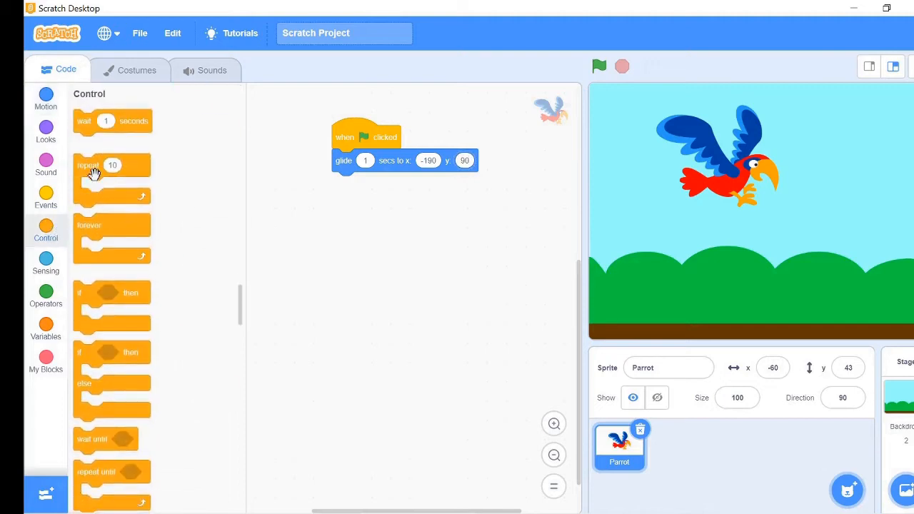
{"action": "left_click_drag", "start_coordinate": [112, 165], "coordinate": [367, 197]}
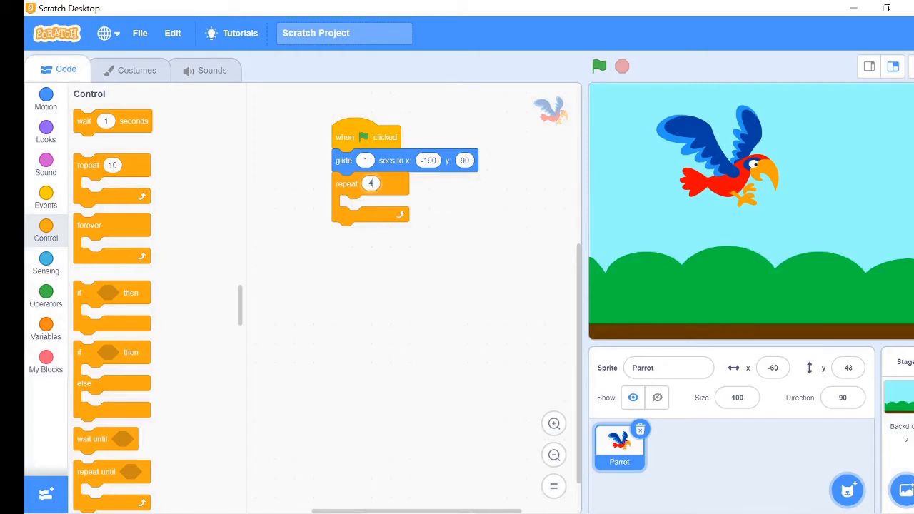
{"action": "type", "text": "40"}
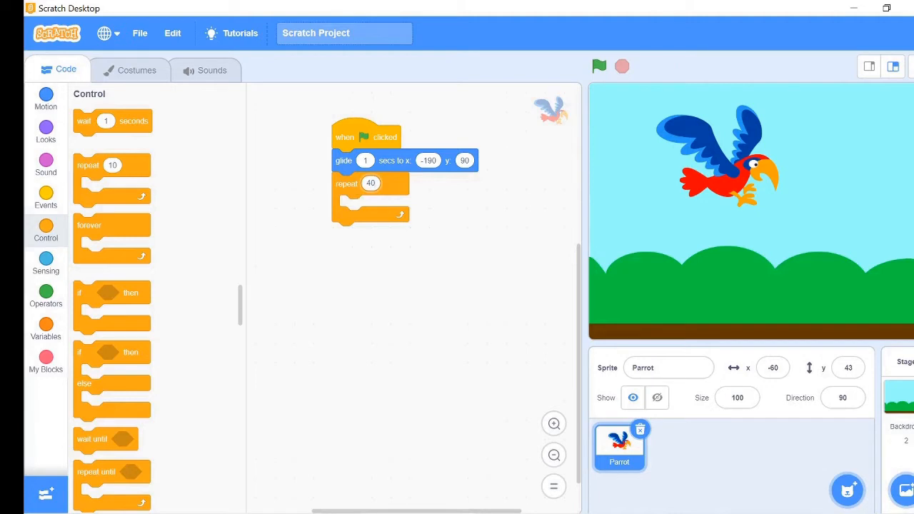
{"action": "mouse_move", "coordinate": [290, 292]}
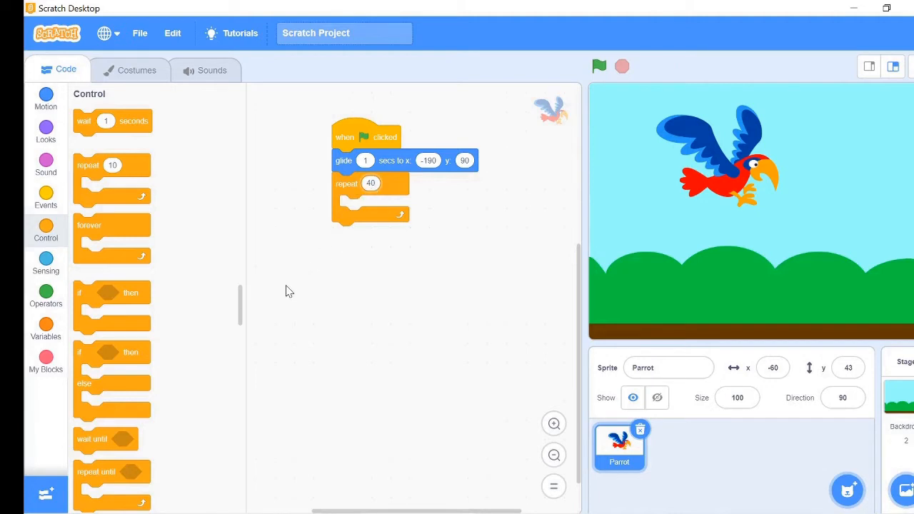
{"action": "mouse_move", "coordinate": [307, 270]}
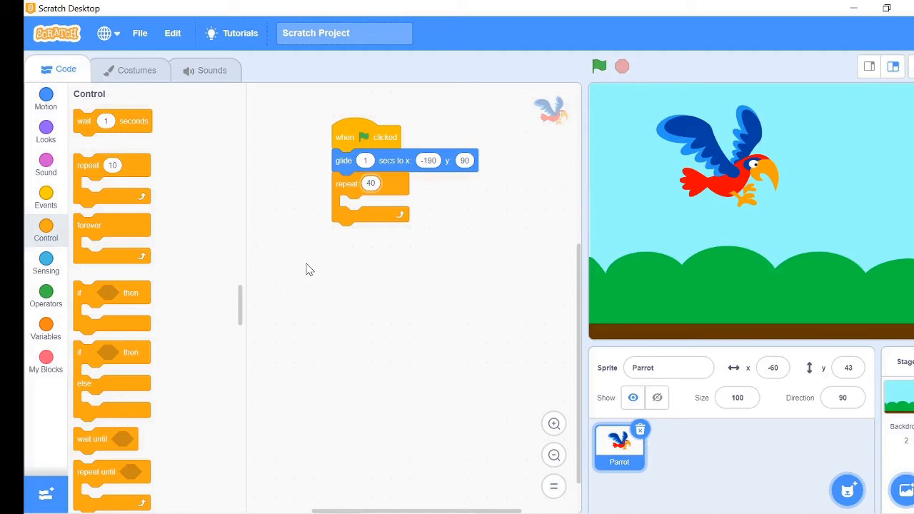
{"action": "mouse_move", "coordinate": [45, 160]}
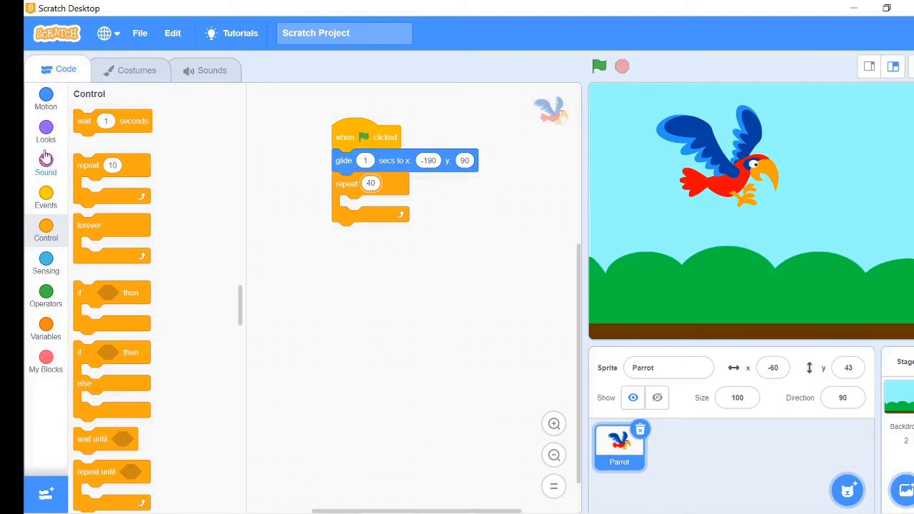
{"action": "left_click", "coordinate": [45, 130]}
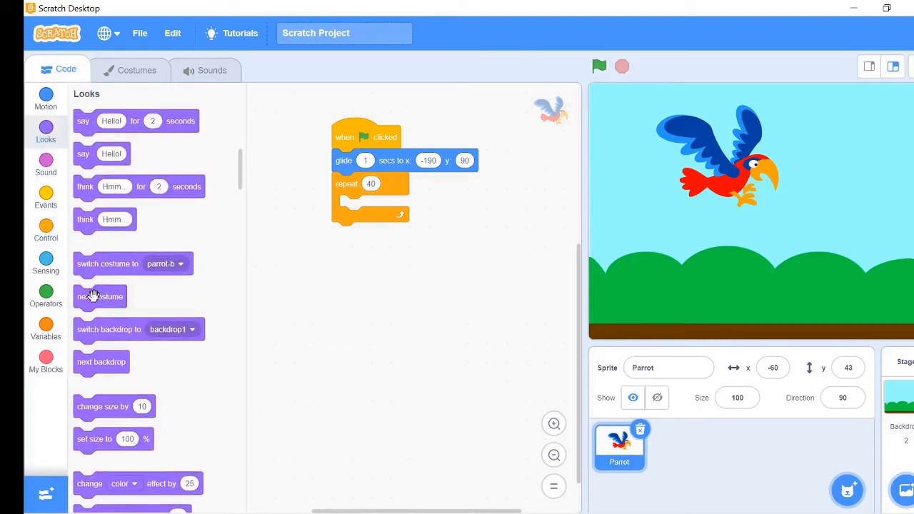
{"action": "left_click_drag", "start_coordinate": [100, 296], "coordinate": [320, 285]}
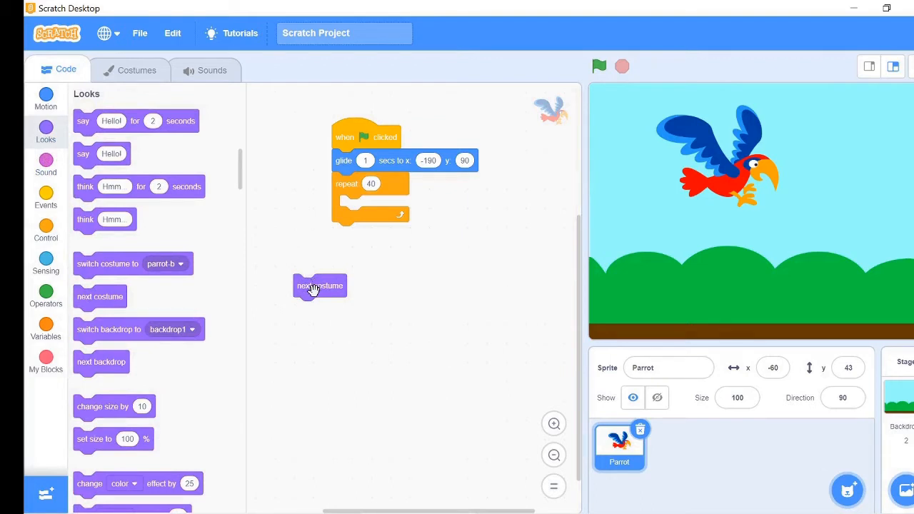
{"action": "left_click_drag", "start_coordinate": [320, 286], "coordinate": [366, 207]}
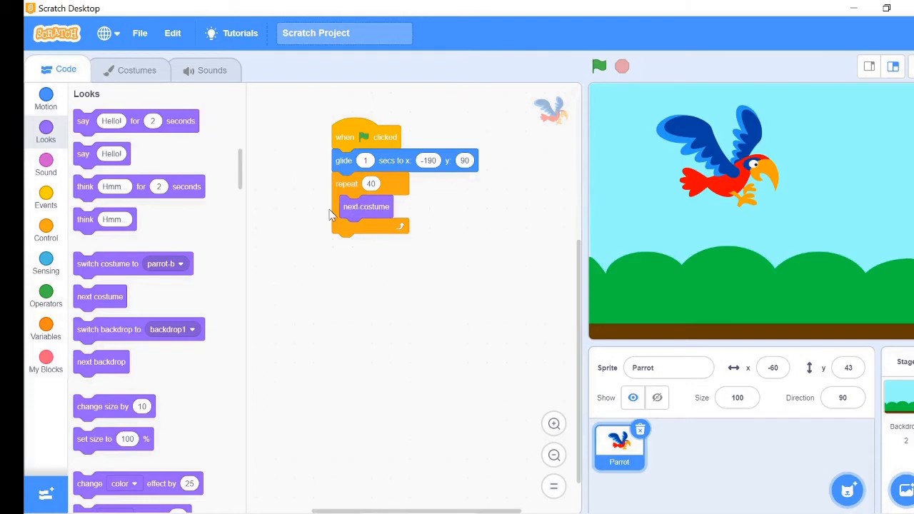
{"action": "mouse_move", "coordinate": [85, 120]}
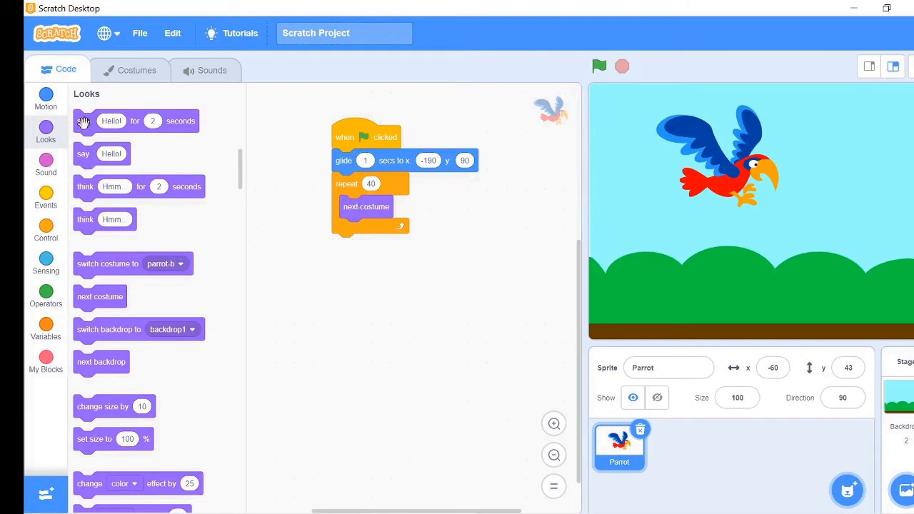
Check the parrot's costumes parrot-a and parrot-b, then return to its script
{"action": "left_click", "coordinate": [136, 70]}
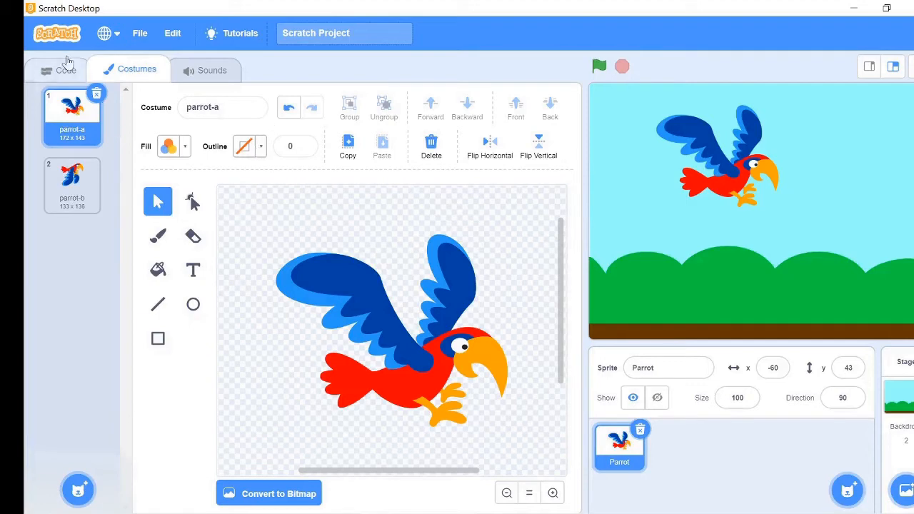
{"action": "mouse_move", "coordinate": [68, 70]}
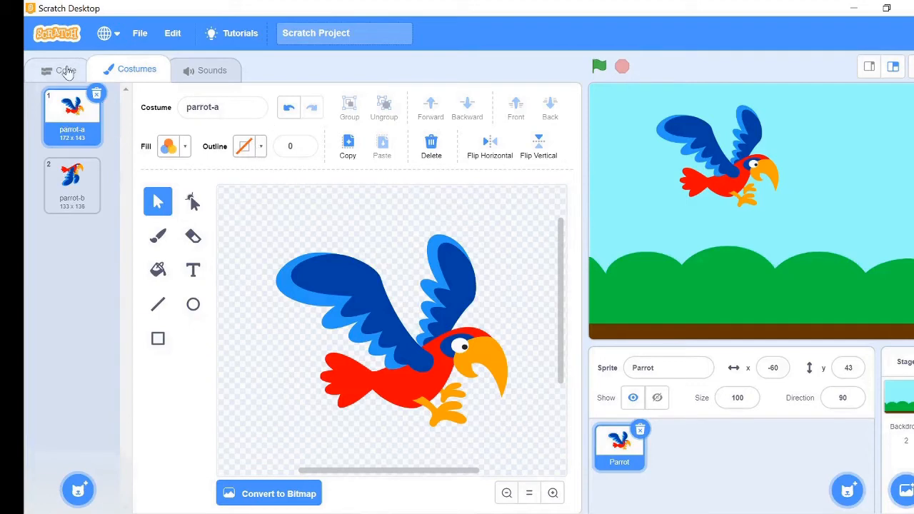
{"action": "left_click", "coordinate": [57, 70]}
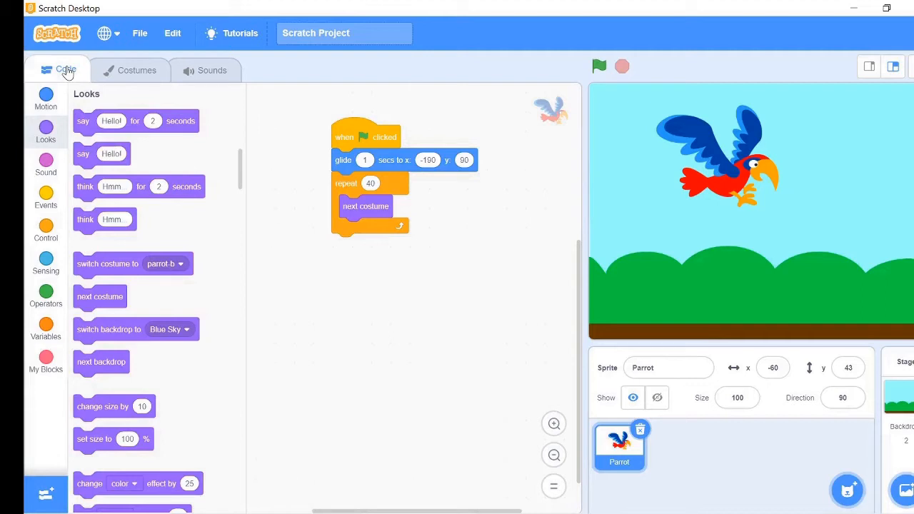
{"action": "mouse_move", "coordinate": [114, 147]}
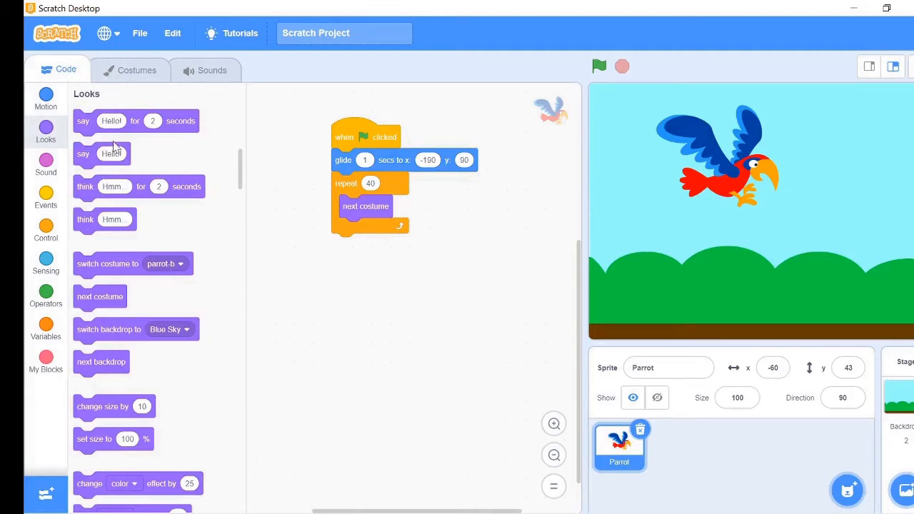
Add move 10 steps and a 0.3-second wait inside the repeat loop after next costume
{"action": "left_click", "coordinate": [46, 96]}
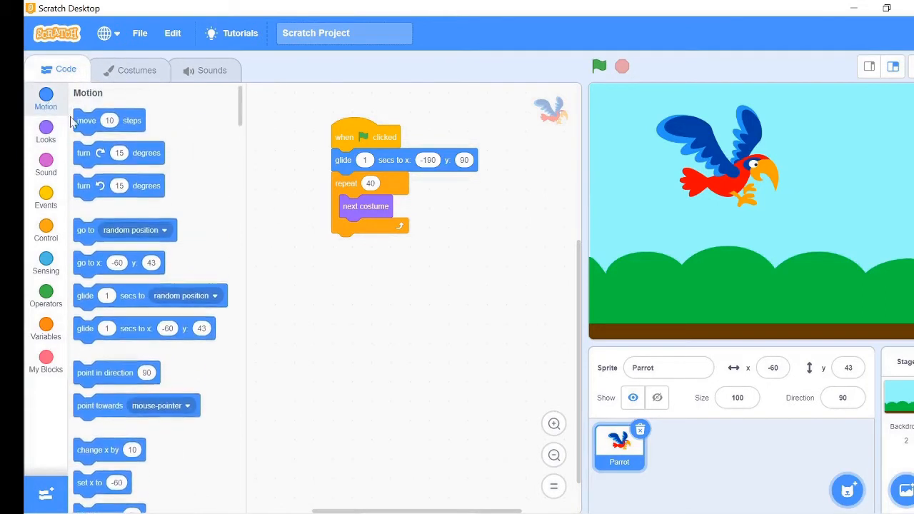
{"action": "left_click_drag", "start_coordinate": [96, 120], "coordinate": [382, 229]}
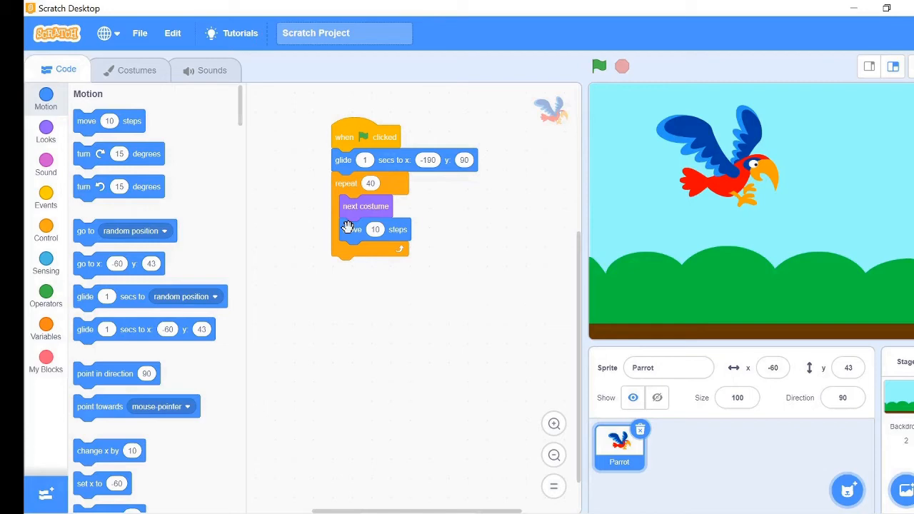
{"action": "mouse_move", "coordinate": [91, 257]}
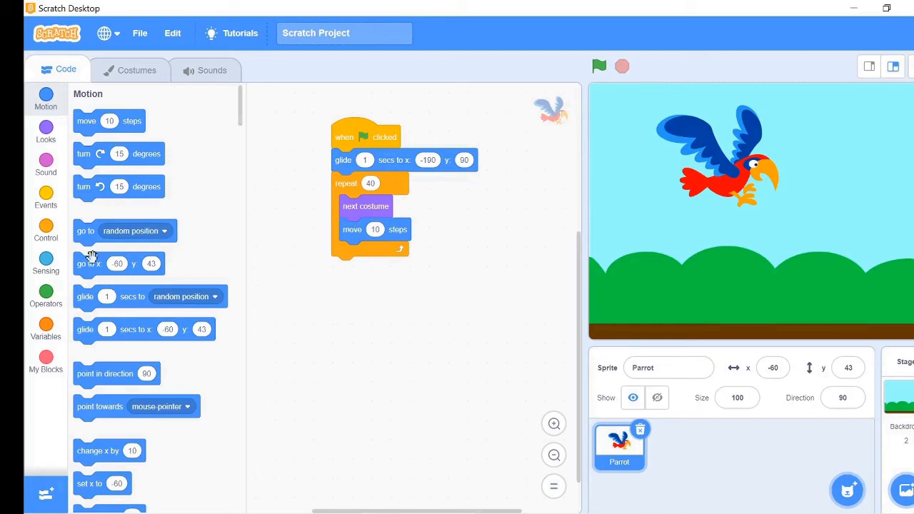
{"action": "left_click", "coordinate": [46, 230]}
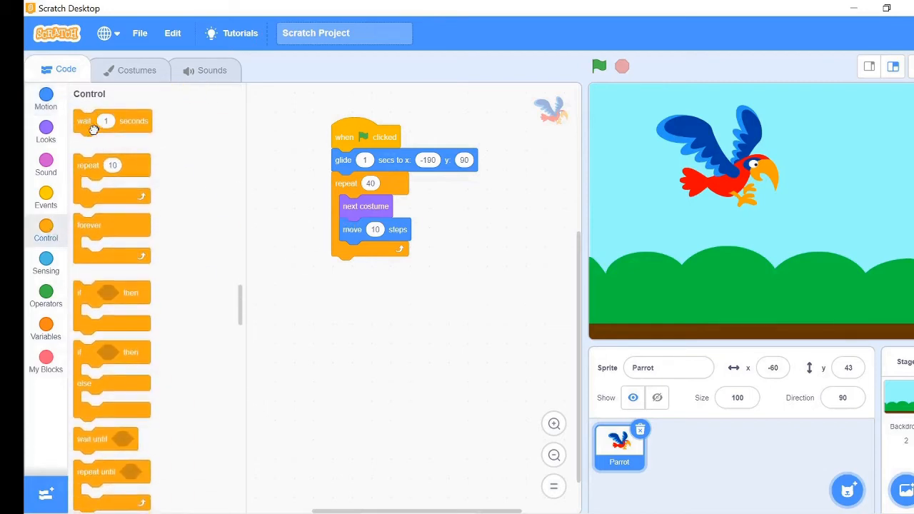
{"action": "left_click_drag", "start_coordinate": [93, 121], "coordinate": [372, 253]}
{"action": "type", "text": "0.3"}
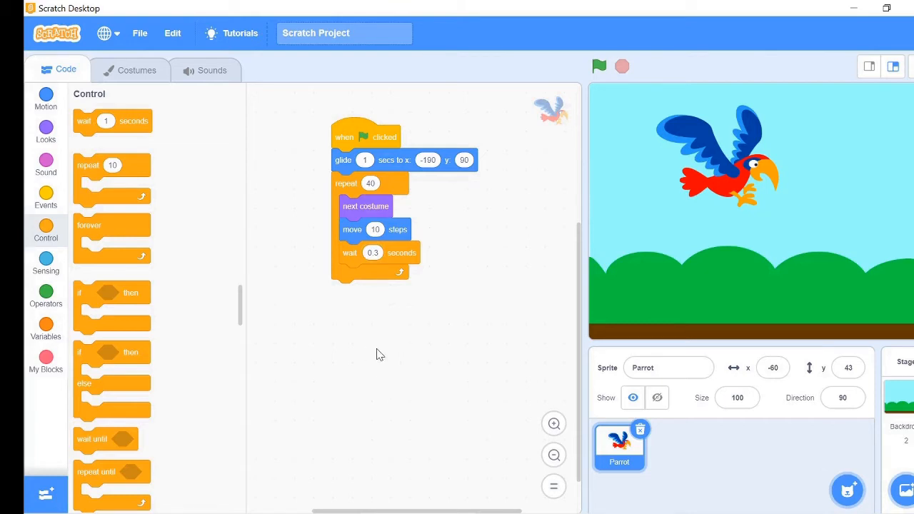
{"action": "mouse_move", "coordinate": [504, 357]}
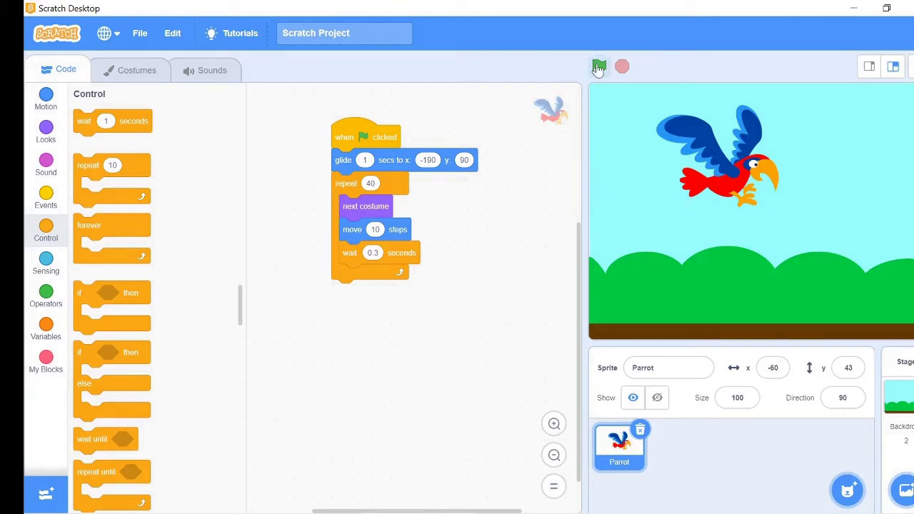
Run the green-flag script several times so the parrot flaps across the sky
{"action": "left_click", "coordinate": [598, 66]}
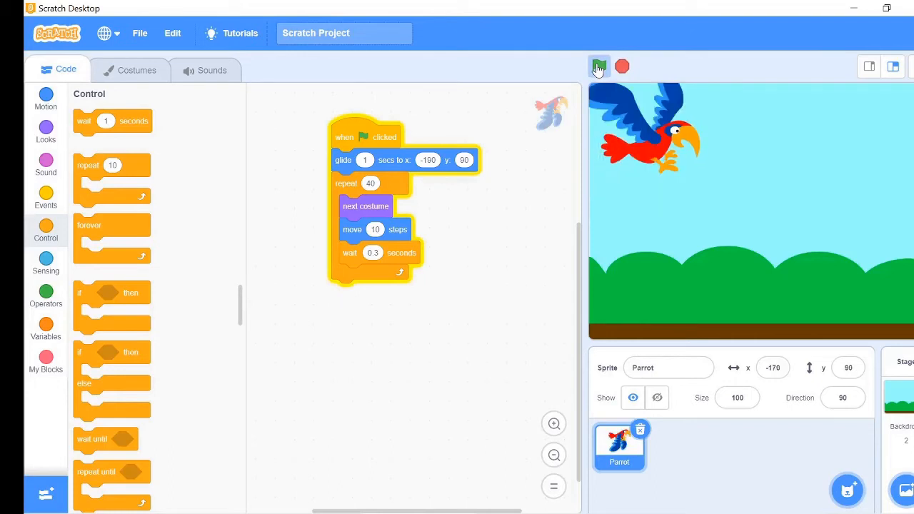
{"action": "left_click", "coordinate": [599, 66]}
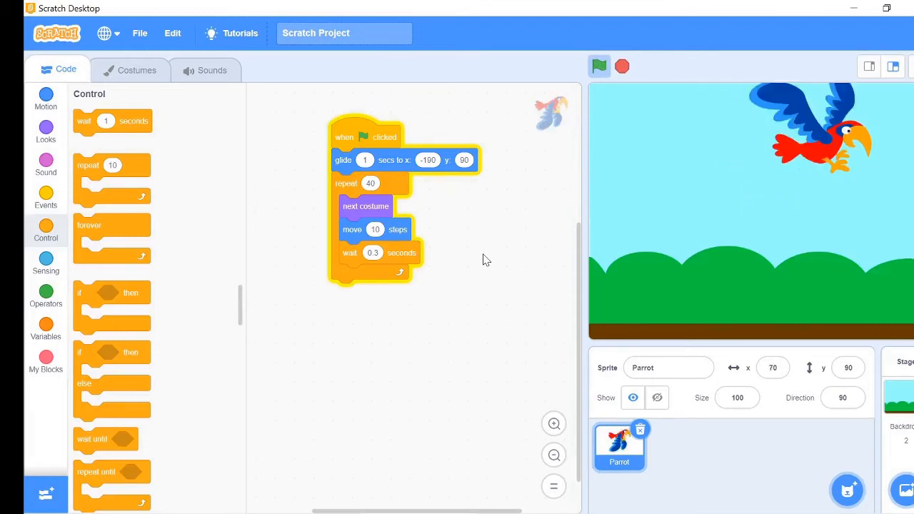
{"action": "left_click", "coordinate": [599, 66]}
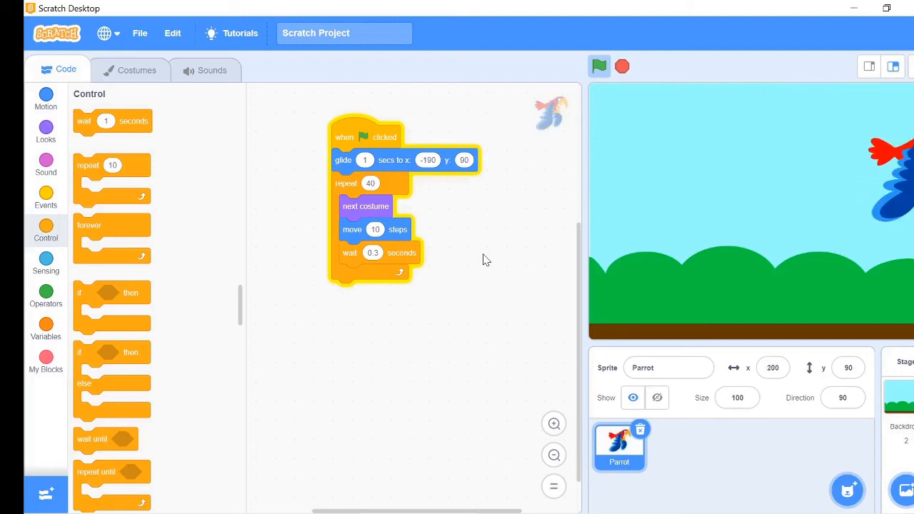
{"action": "left_click", "coordinate": [599, 66]}
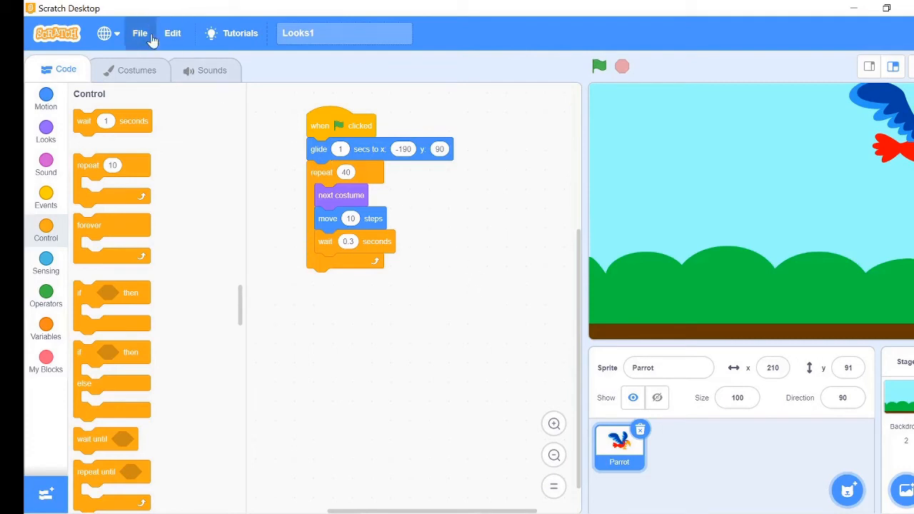
Start a new project and add the glowing R and H letter sprites from the Letters library
{"action": "left_click", "coordinate": [140, 33]}
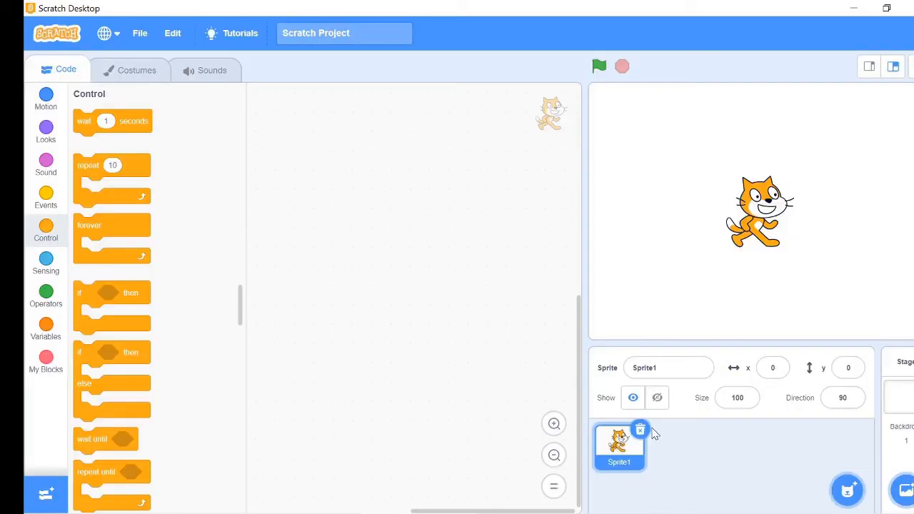
{"action": "left_click", "coordinate": [847, 490]}
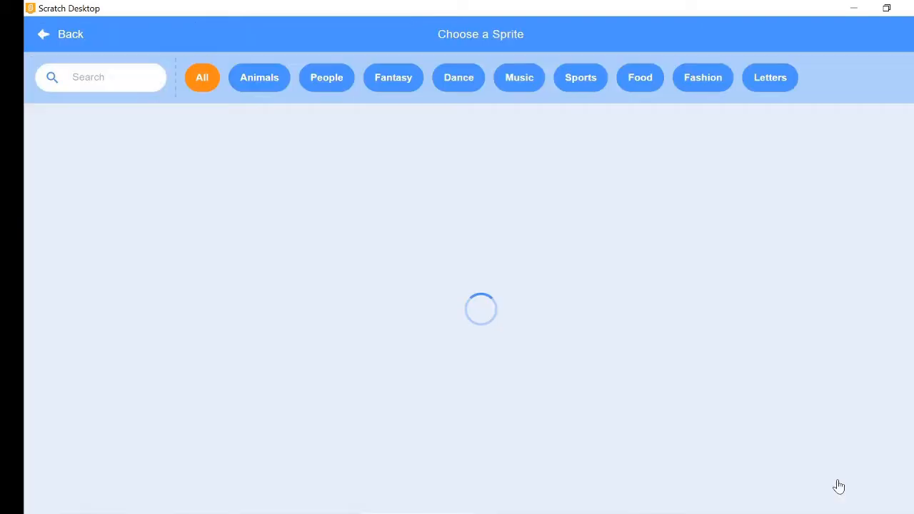
{"action": "left_click", "coordinate": [770, 77]}
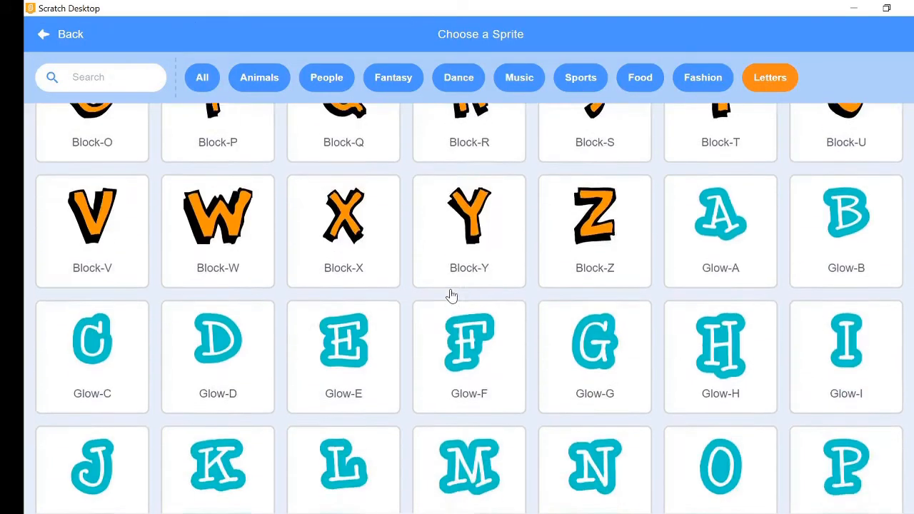
{"action": "scroll", "scroll_direction": "down", "scroll_amount": 3}
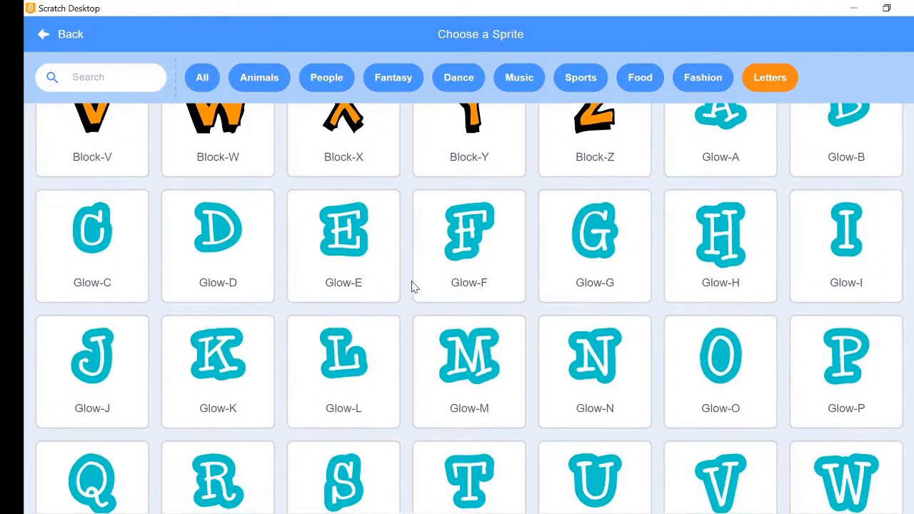
{"action": "scroll", "scroll_direction": "down", "scroll_amount": 3}
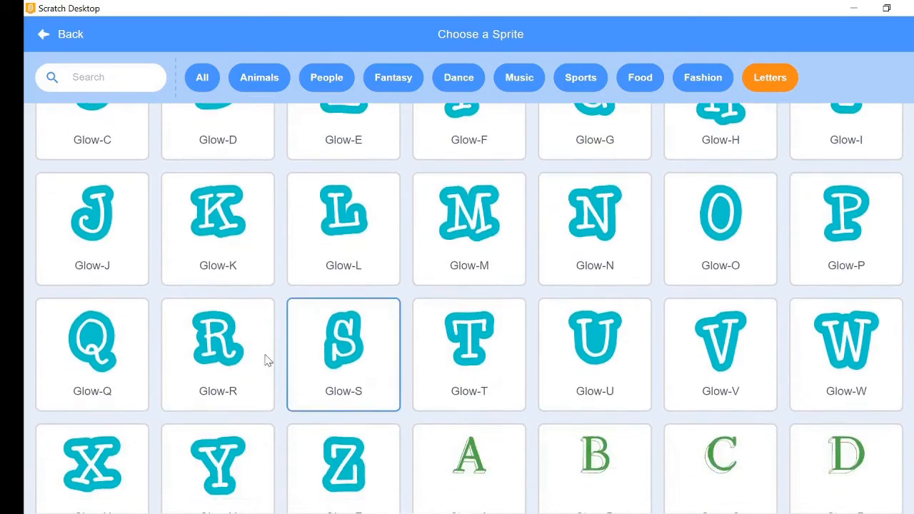
{"action": "left_click", "coordinate": [202, 78]}
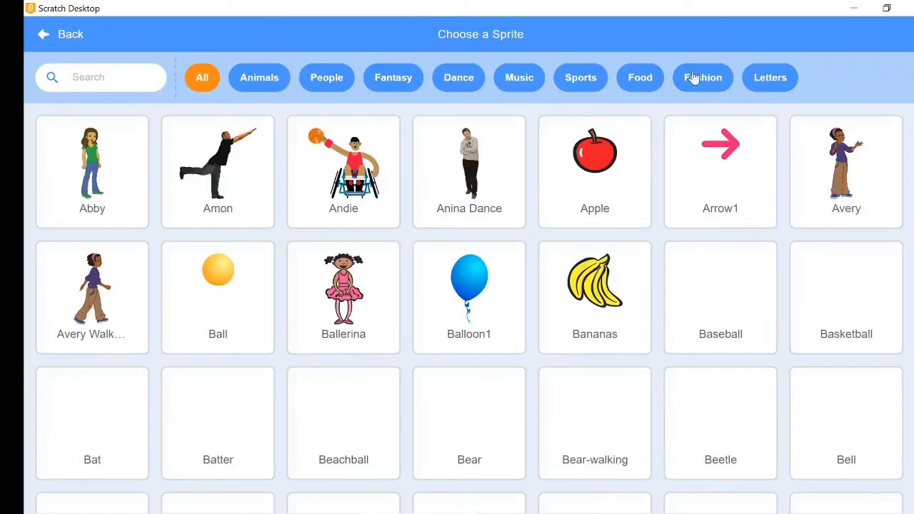
{"action": "left_click", "coordinate": [770, 77]}
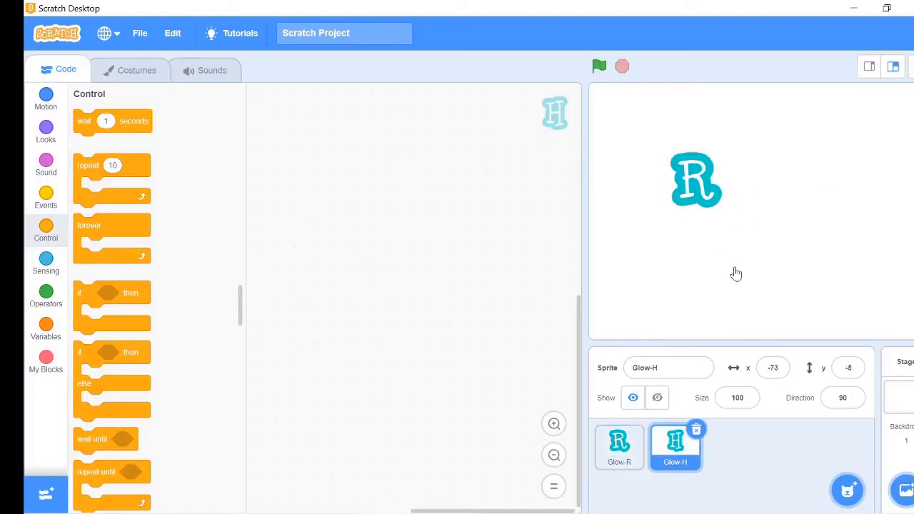
Add the glowing E and A letter sprites from the Letters library
{"action": "left_click", "coordinate": [848, 490]}
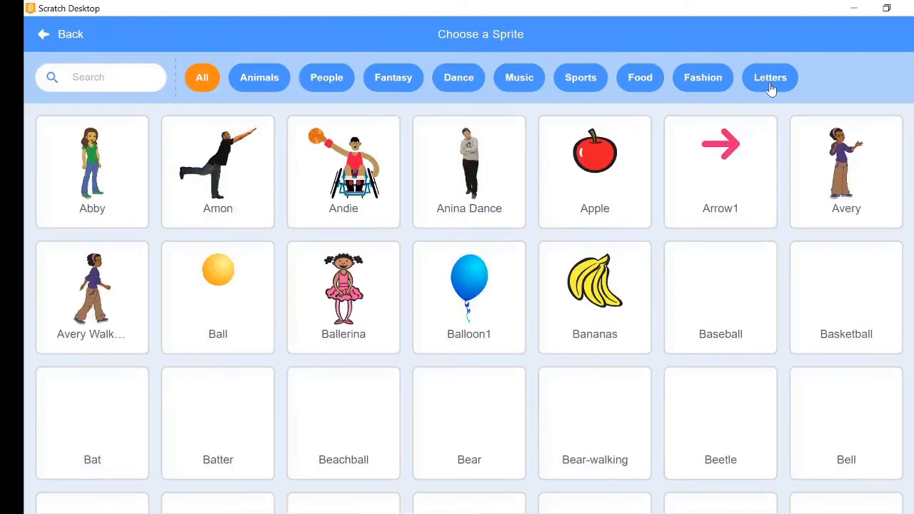
{"action": "left_click", "coordinate": [770, 78]}
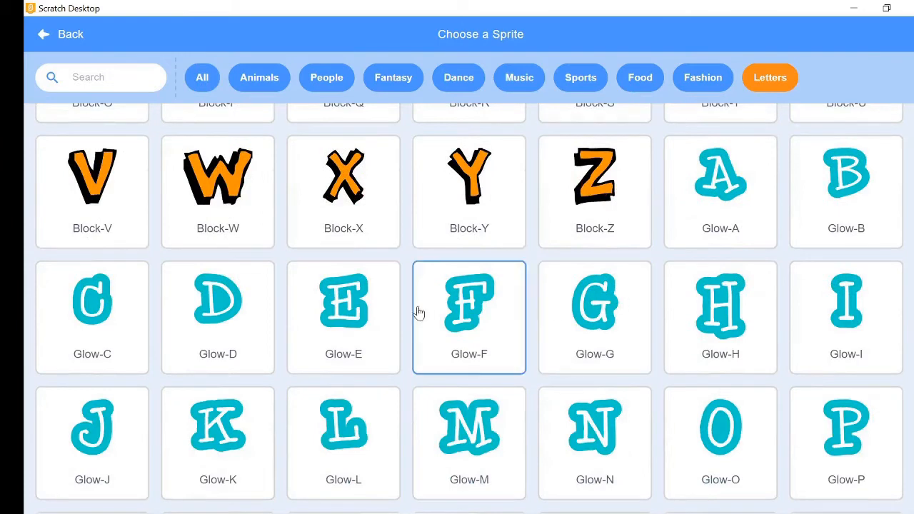
{"action": "left_click", "coordinate": [202, 77]}
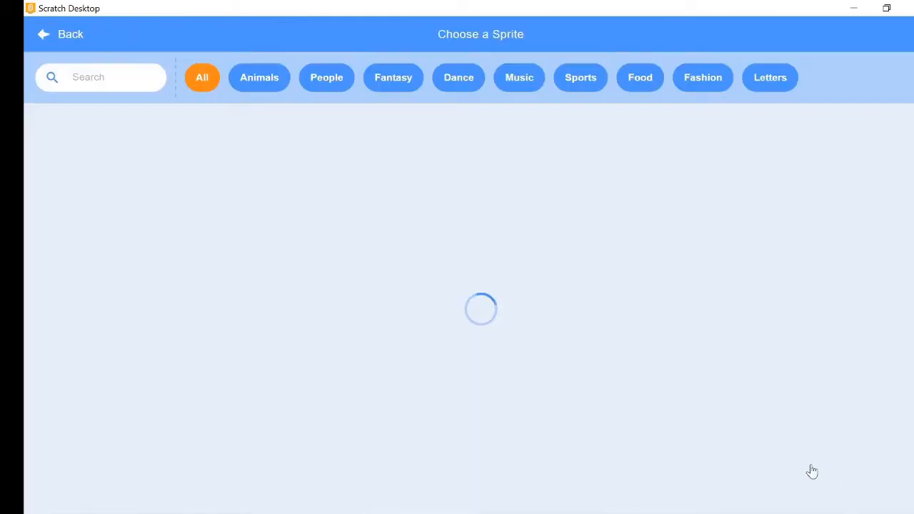
{"action": "left_click", "coordinate": [770, 77]}
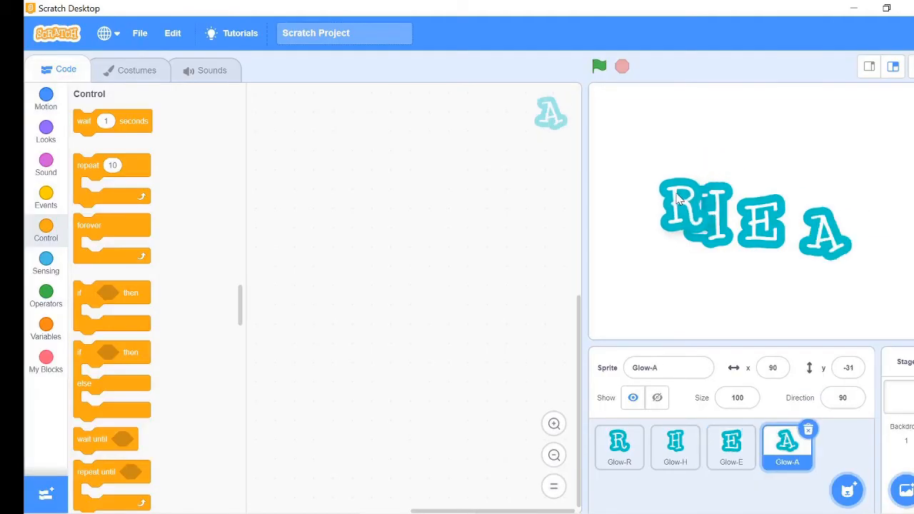
Arrange the R, H, E and A sprites into an evenly spaced row spelling RHEA
{"action": "left_click", "coordinate": [619, 447]}
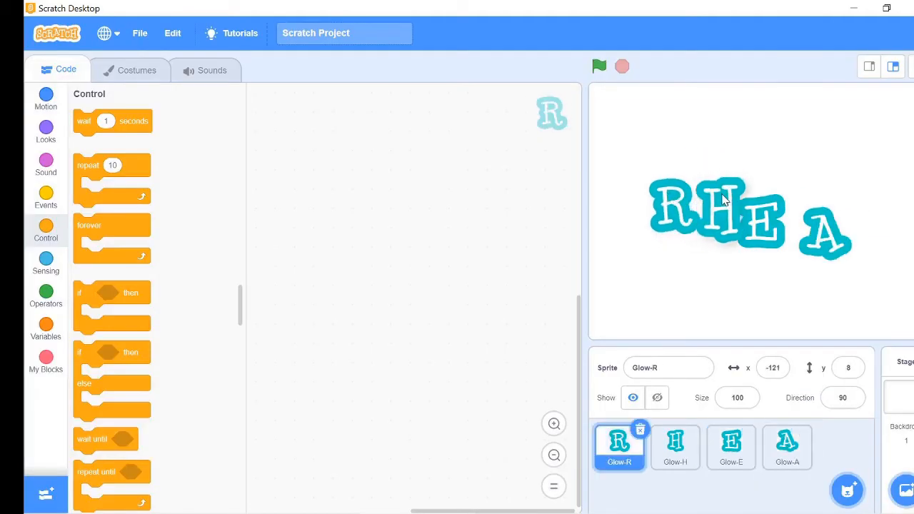
{"action": "left_click", "coordinate": [731, 447]}
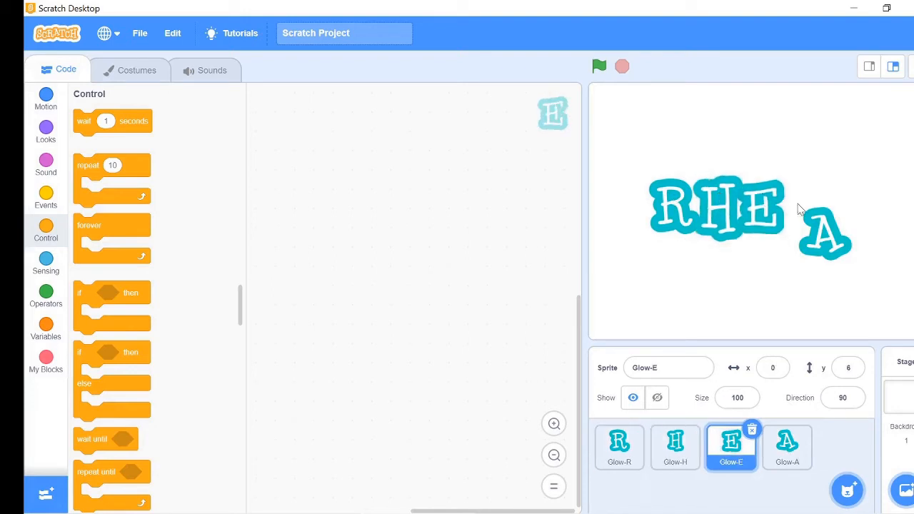
{"action": "left_click", "coordinate": [787, 447]}
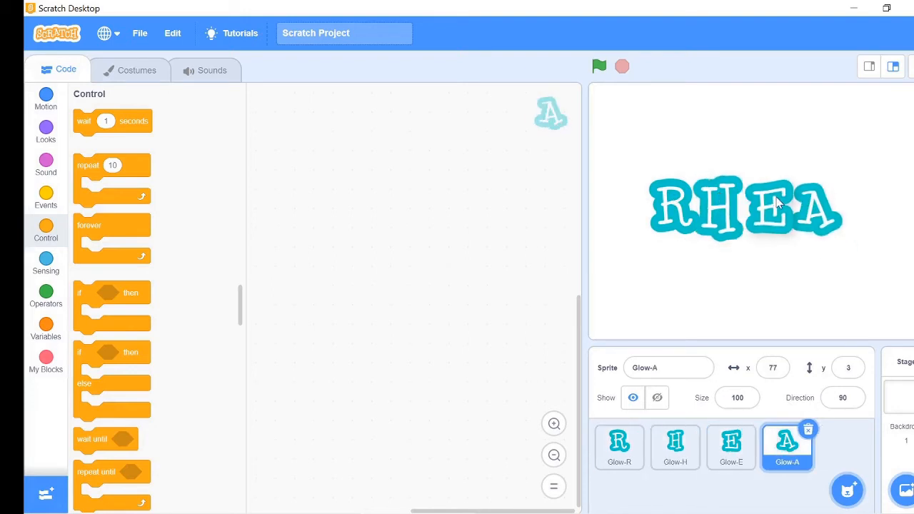
{"action": "left_click", "coordinate": [674, 447]}
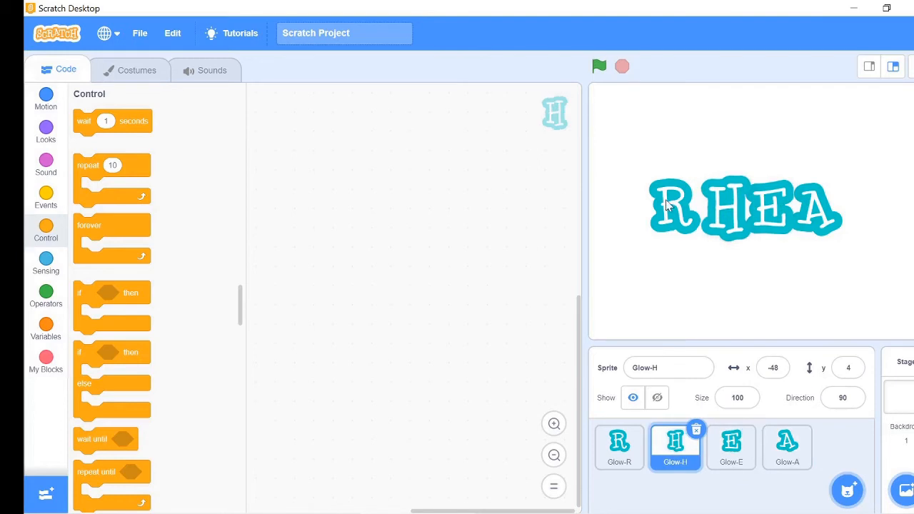
{"action": "left_click", "coordinate": [620, 446]}
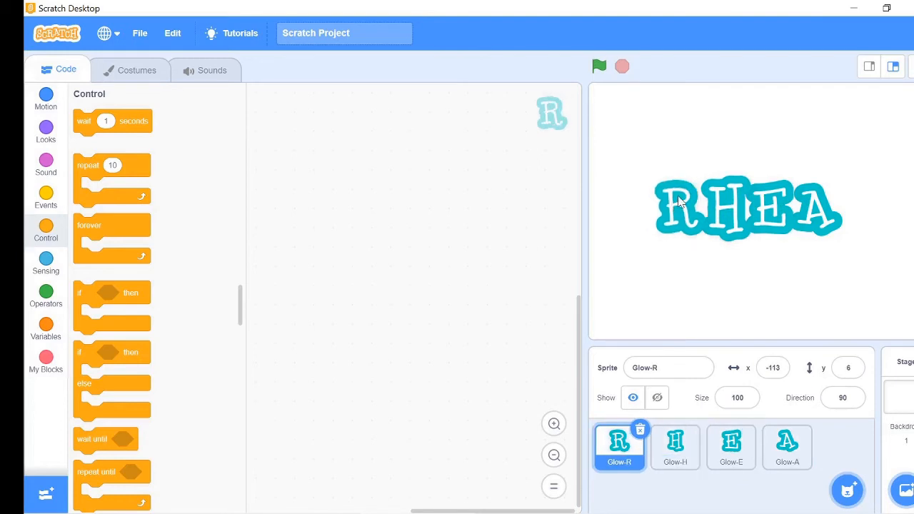
{"action": "mouse_move", "coordinate": [620, 338]}
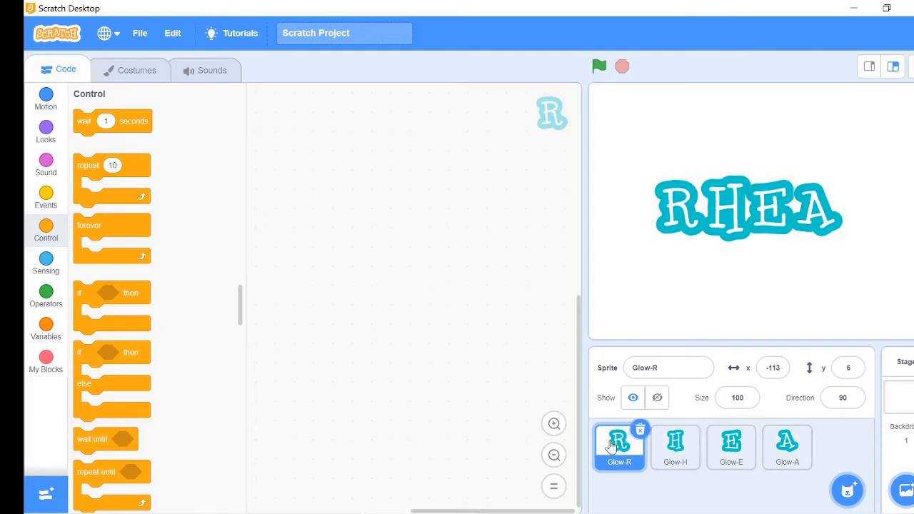
Build R's green-flag forever loop: change color effect by 25, wait 0.01 seconds
{"action": "left_click", "coordinate": [45, 193]}
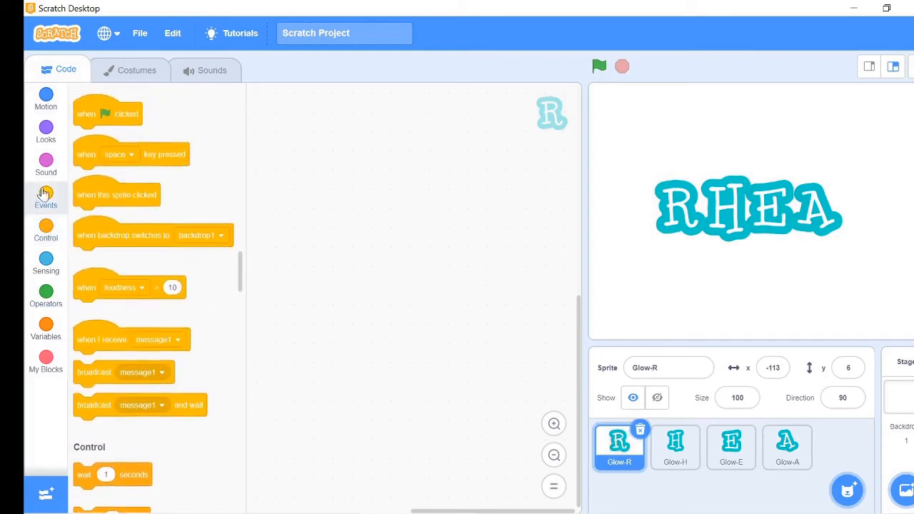
{"action": "left_click_drag", "start_coordinate": [108, 114], "coordinate": [221, 150]}
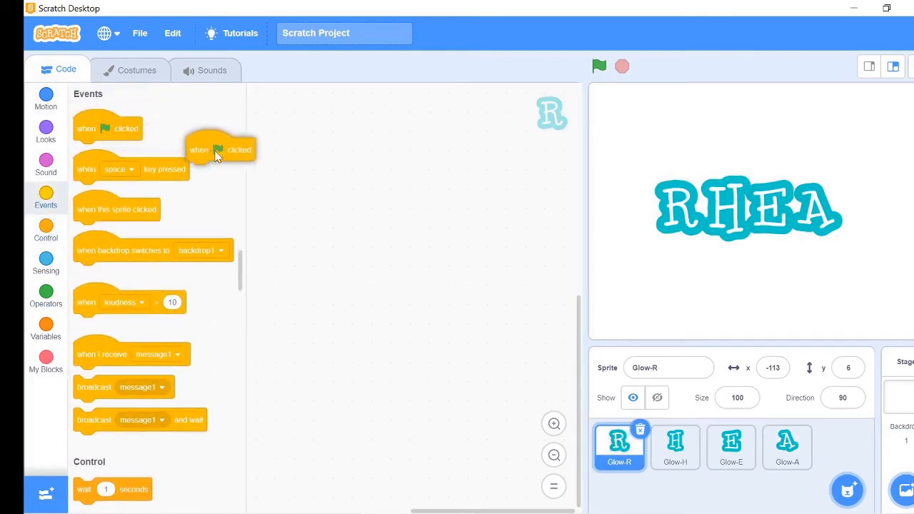
{"action": "left_click_drag", "start_coordinate": [220, 149], "coordinate": [348, 162]}
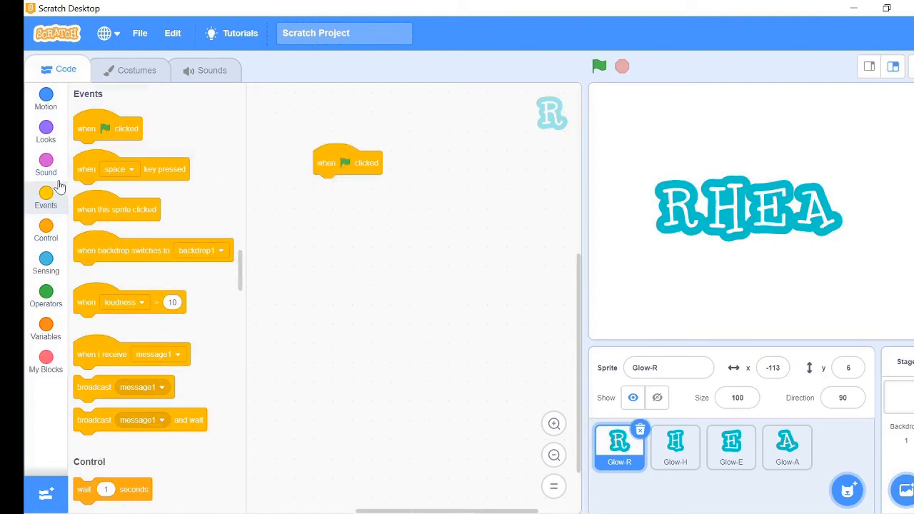
{"action": "left_click", "coordinate": [45, 230]}
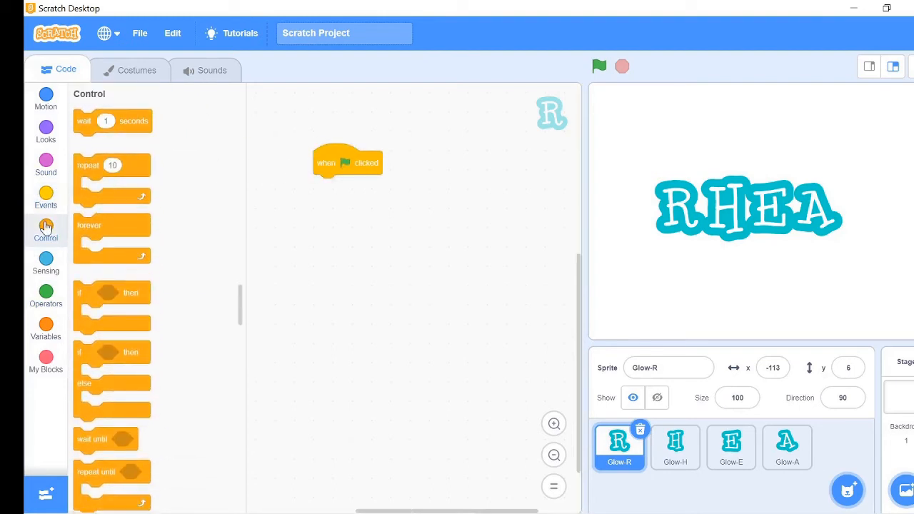
{"action": "left_click_drag", "start_coordinate": [112, 243], "coordinate": [355, 221]}
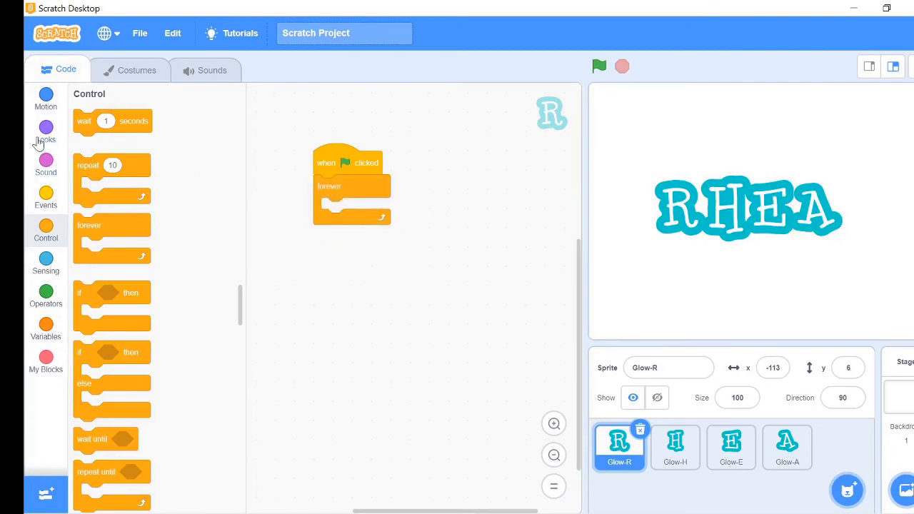
{"action": "left_click", "coordinate": [45, 132]}
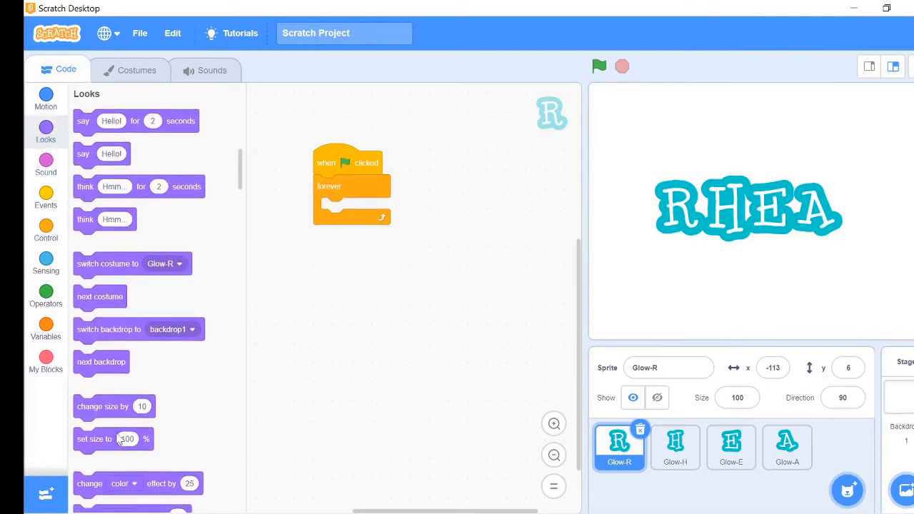
{"action": "left_click_drag", "start_coordinate": [138, 483], "coordinate": [354, 411]}
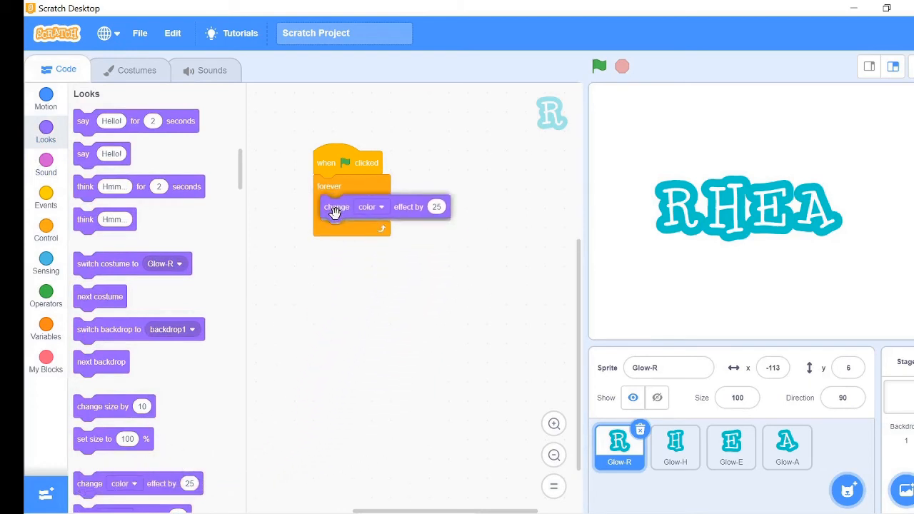
{"action": "left_click", "coordinate": [45, 230]}
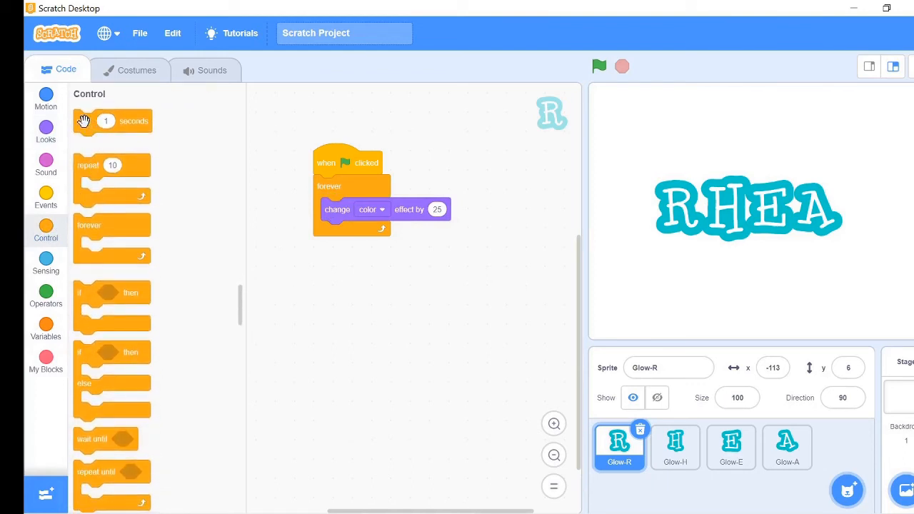
{"action": "left_click_drag", "start_coordinate": [112, 121], "coordinate": [353, 232]}
{"action": "type", "text": "0.01"}
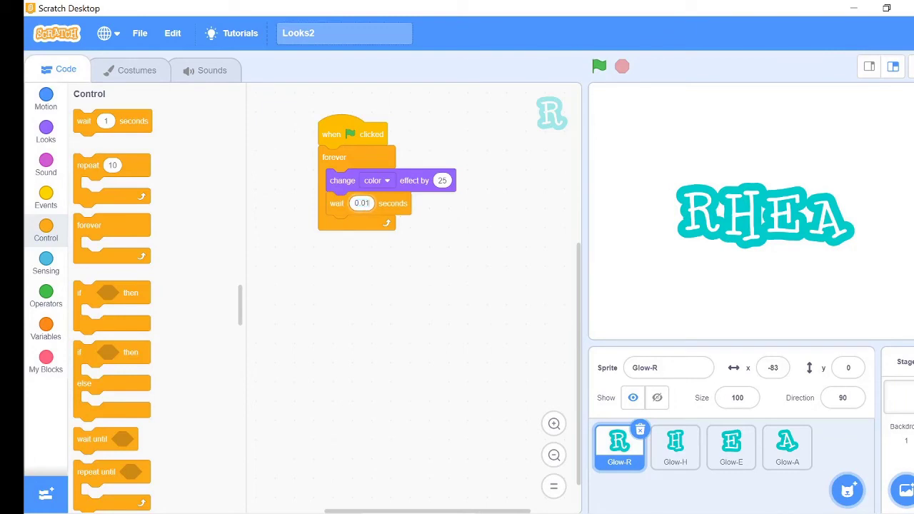
{"action": "mouse_move", "coordinate": [315, 337]}
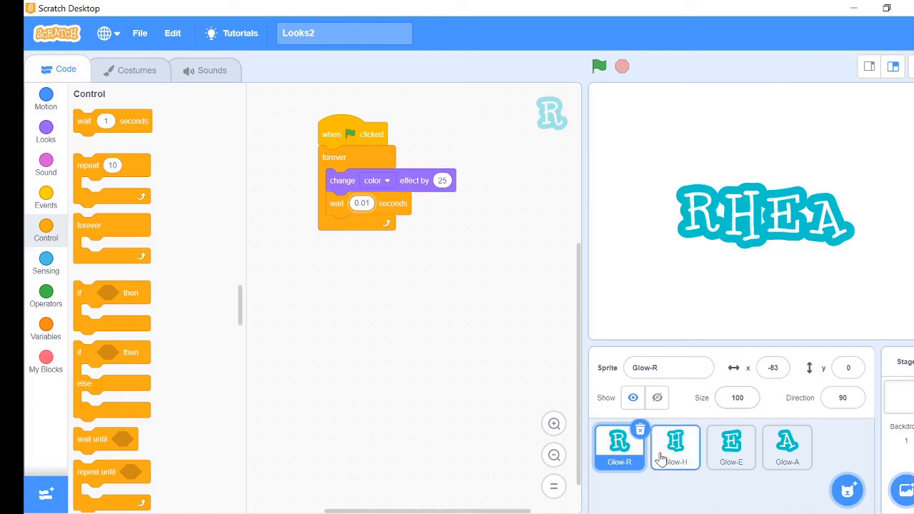
Build the same forever color-effect-by-25, wait-0.01 loop on the H letter sprite
{"action": "left_click", "coordinate": [675, 447]}
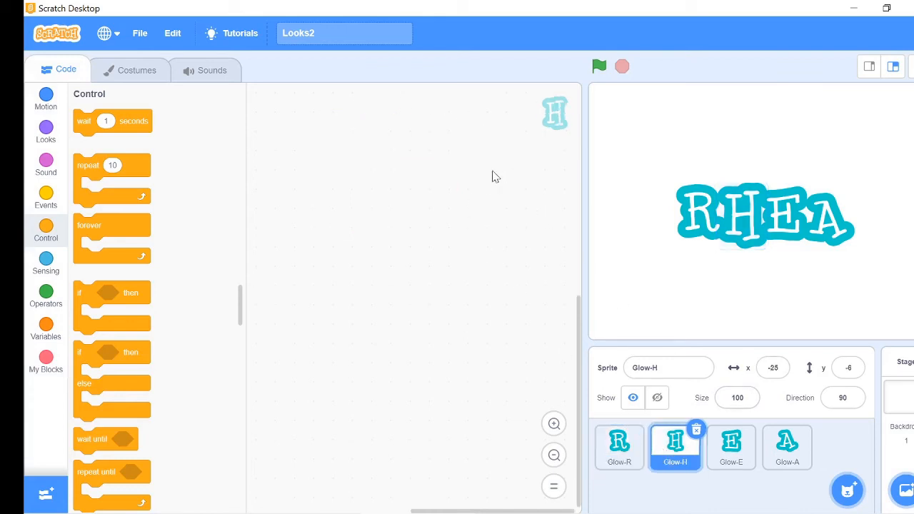
{"action": "left_click", "coordinate": [46, 198]}
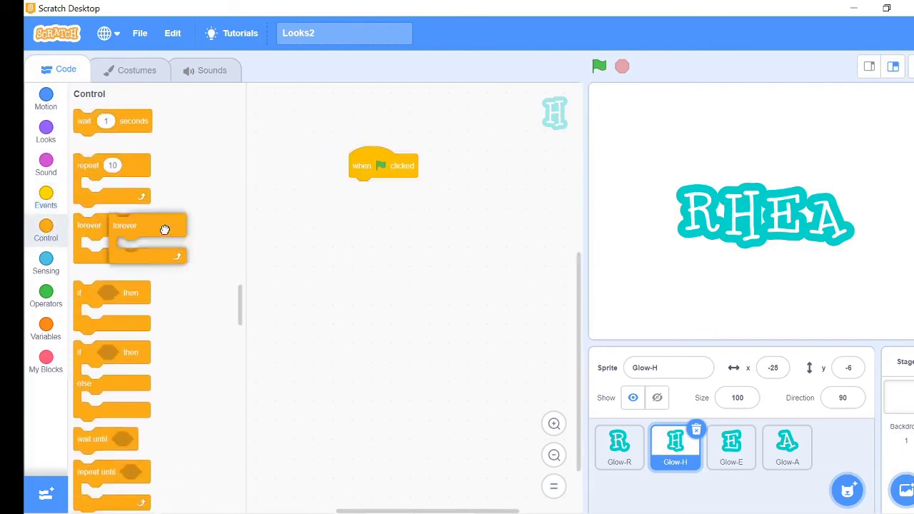
{"action": "left_click_drag", "start_coordinate": [148, 236], "coordinate": [387, 189]}
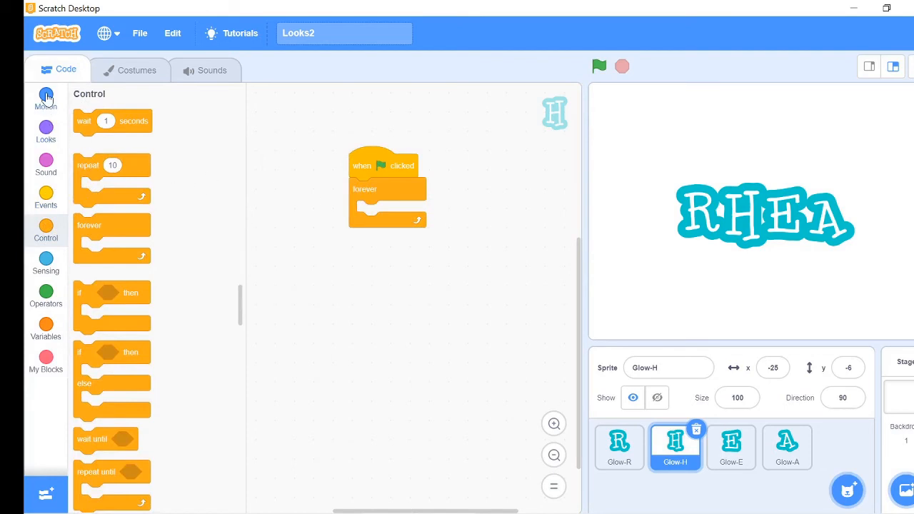
{"action": "left_click", "coordinate": [45, 132]}
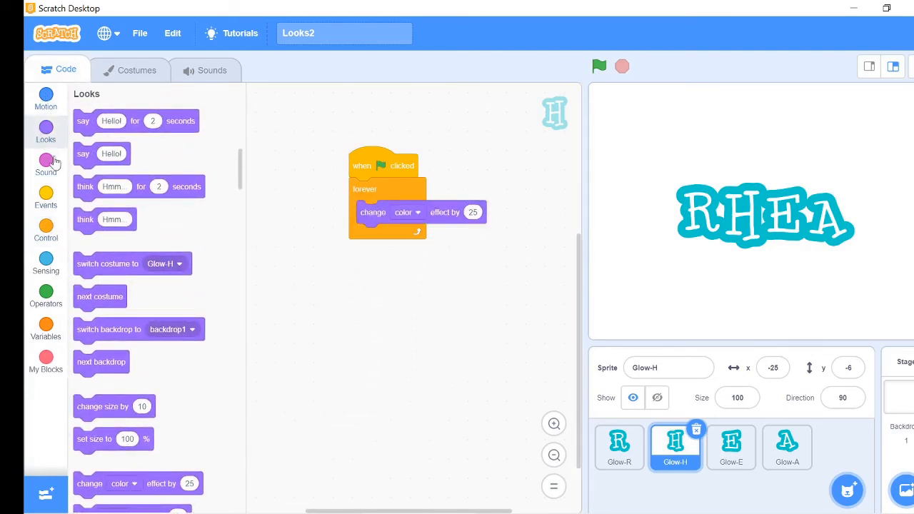
{"action": "left_click", "coordinate": [46, 227]}
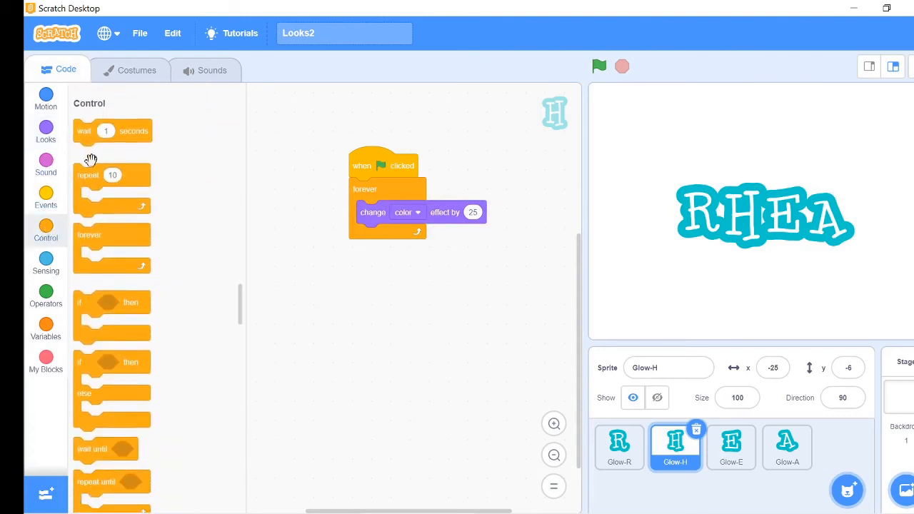
{"action": "left_click_drag", "start_coordinate": [111, 131], "coordinate": [385, 235]}
{"action": "type", "text": "0.01"}
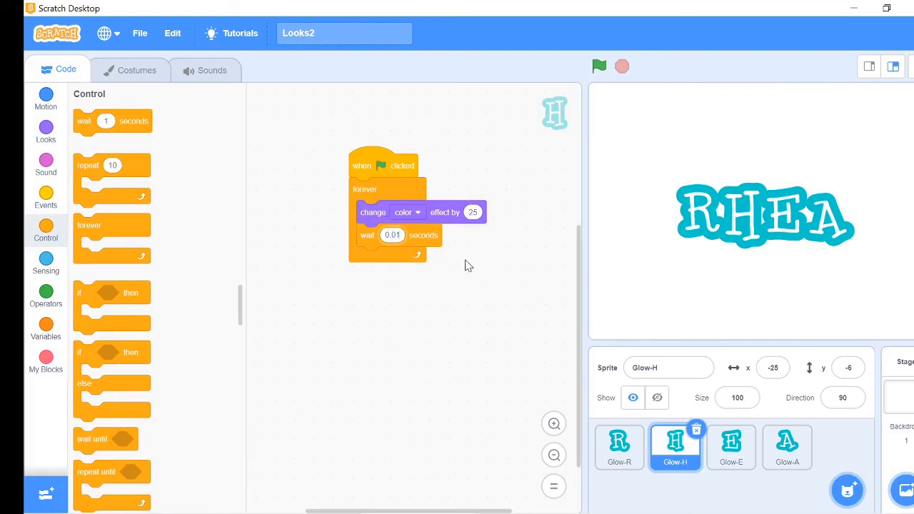
{"action": "mouse_move", "coordinate": [442, 260]}
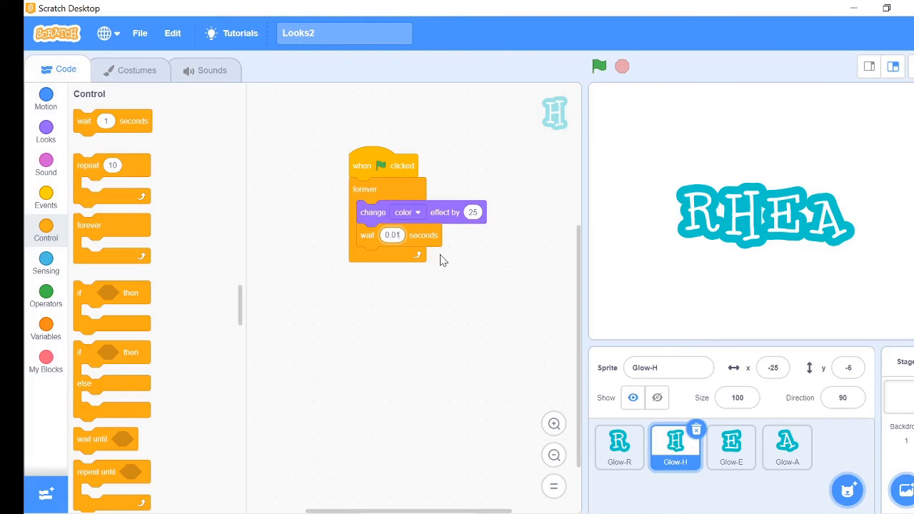
{"action": "mouse_move", "coordinate": [445, 255]}
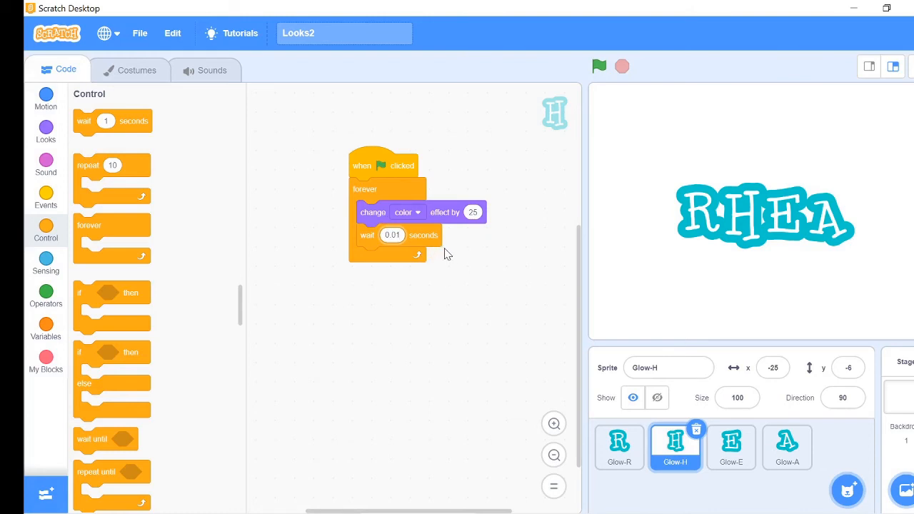
{"action": "mouse_move", "coordinate": [431, 243]}
{"action": "type", "text": "50"}
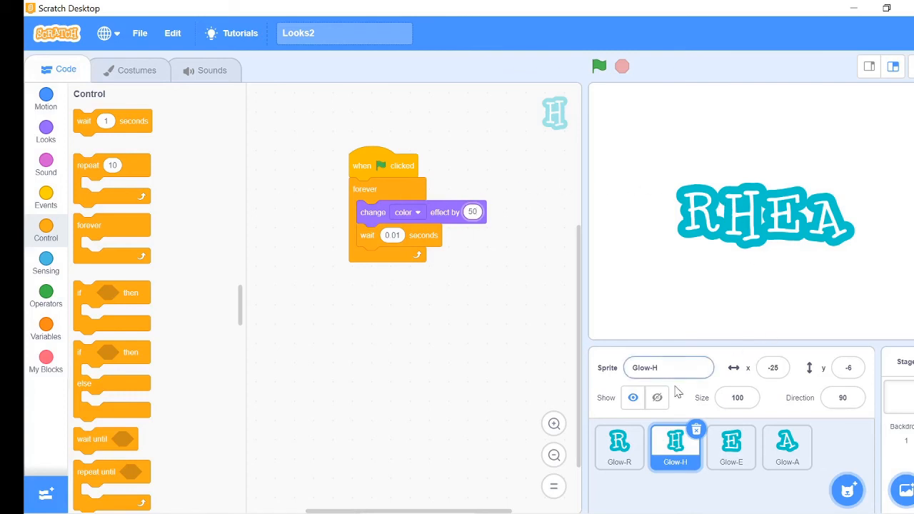
Inspect the E and A letter sprites' color-flash scripts, then return to the R sprite
{"action": "left_click", "coordinate": [731, 446]}
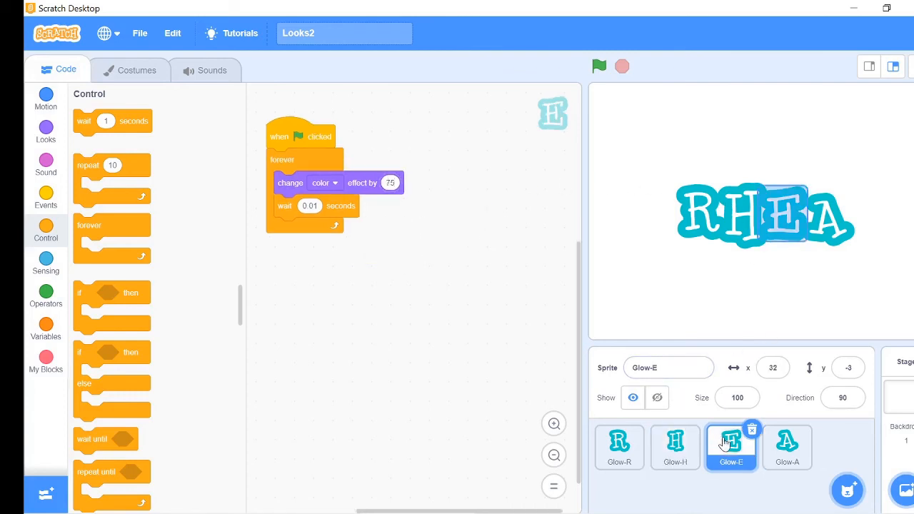
{"action": "left_click", "coordinate": [787, 447]}
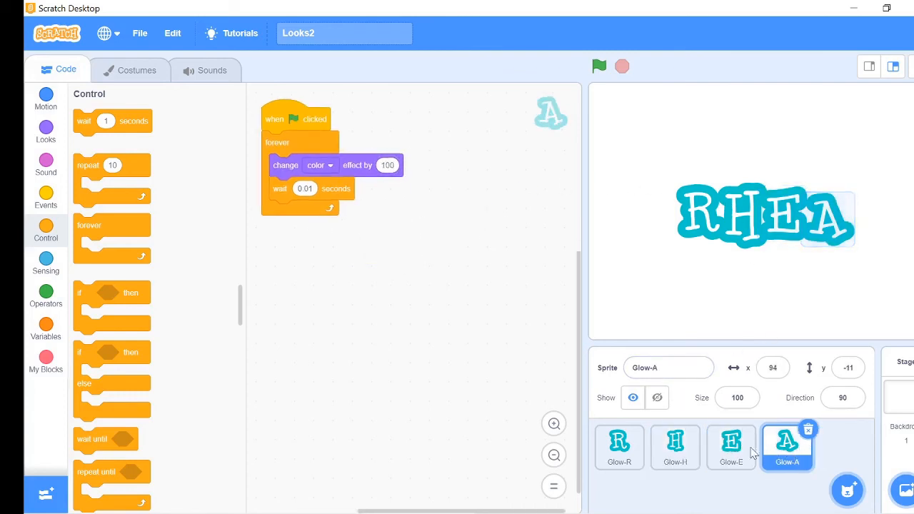
{"action": "left_click", "coordinate": [619, 446]}
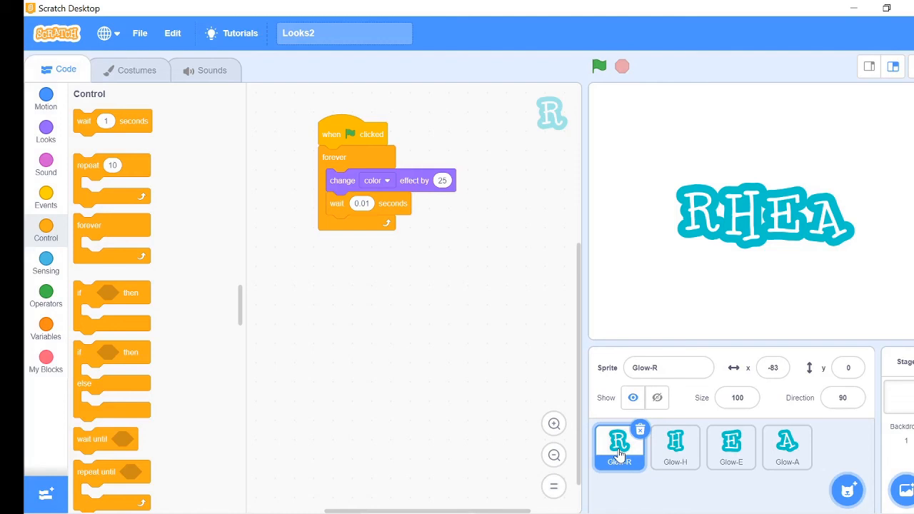
{"action": "mouse_move", "coordinate": [587, 74]}
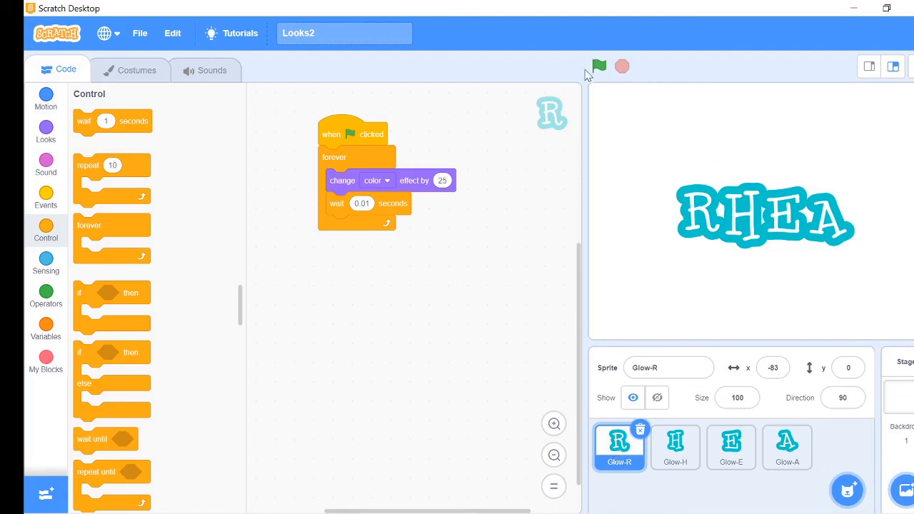
Start the project with the green flag repeatedly so the RHEA letters cycle through colors
{"action": "left_click", "coordinate": [599, 66]}
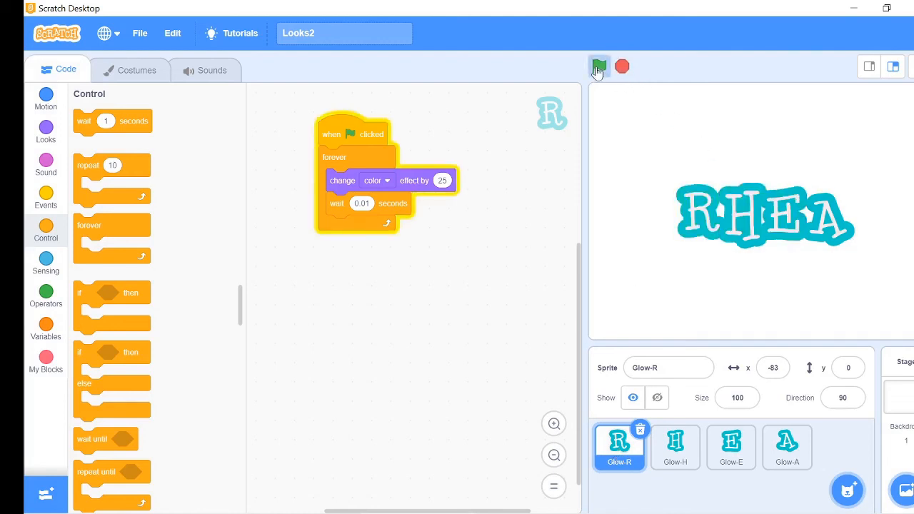
{"action": "left_click", "coordinate": [598, 66]}
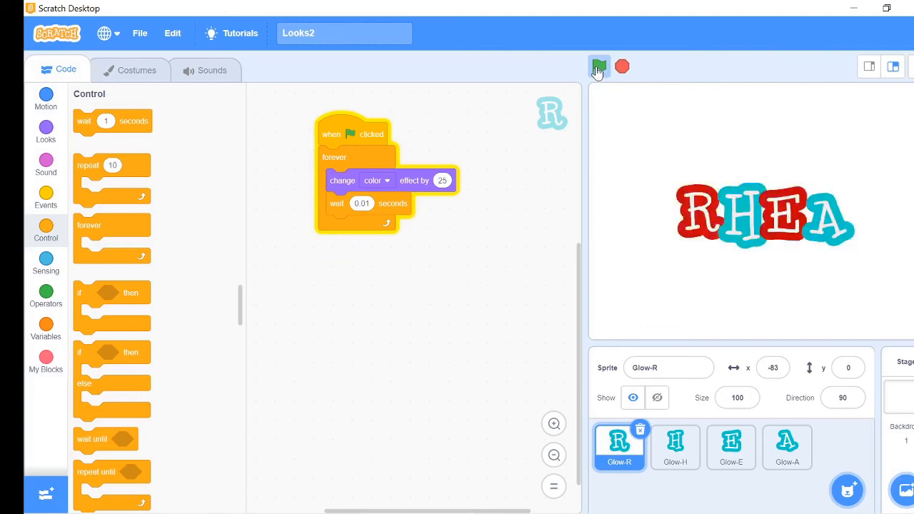
{"action": "left_click", "coordinate": [598, 66]}
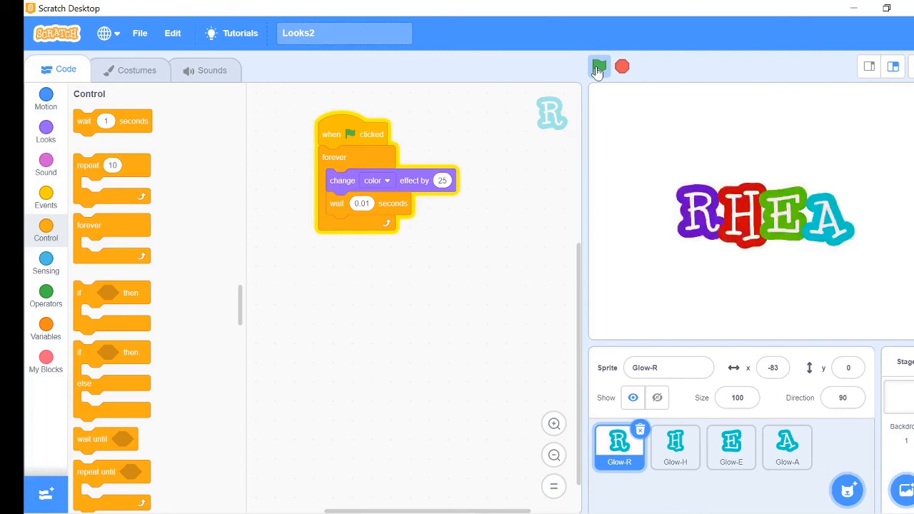
{"action": "left_click", "coordinate": [598, 66]}
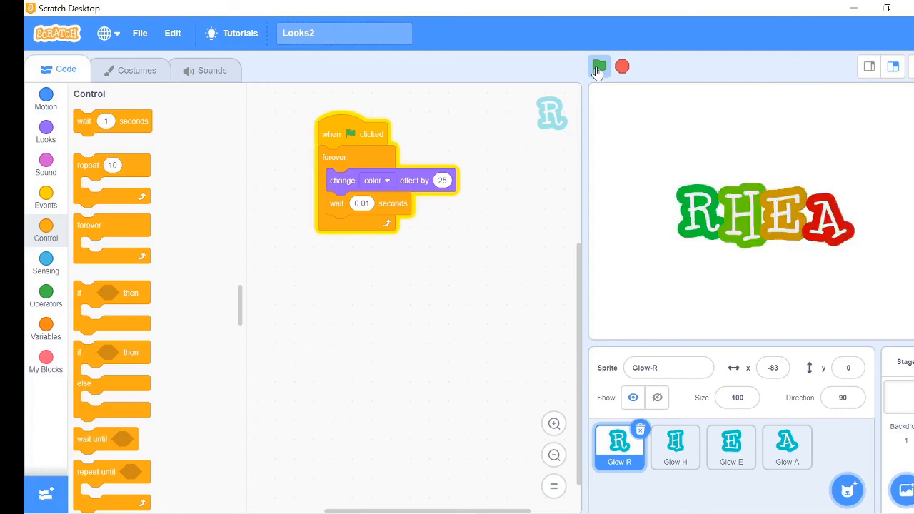
{"action": "left_click", "coordinate": [599, 66]}
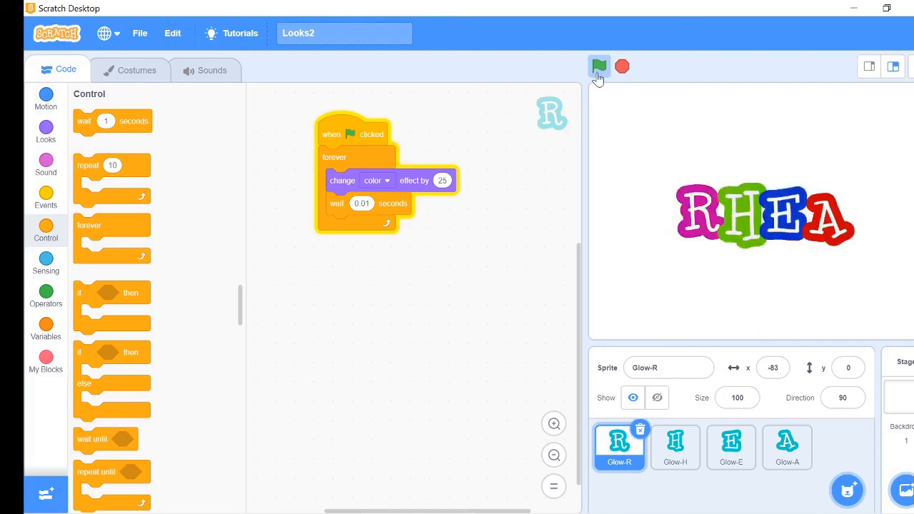
{"action": "left_click", "coordinate": [598, 66]}
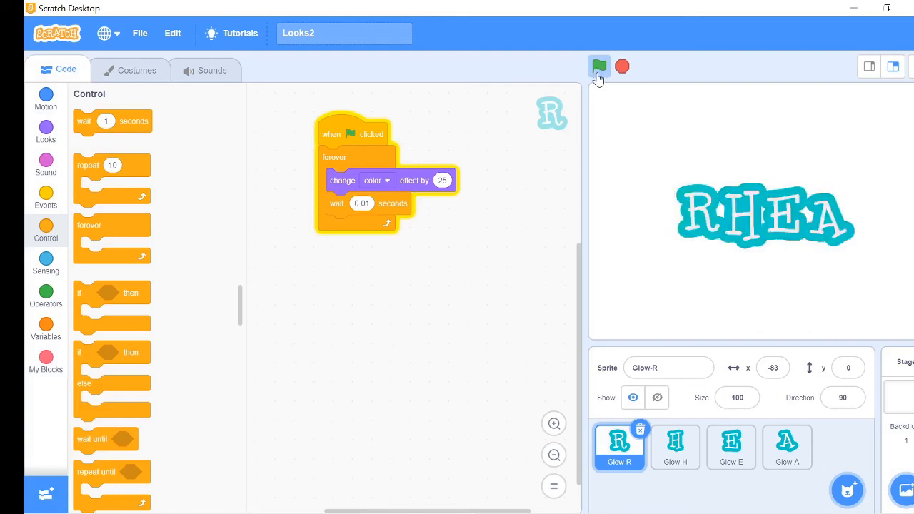
{"action": "left_click", "coordinate": [598, 66]}
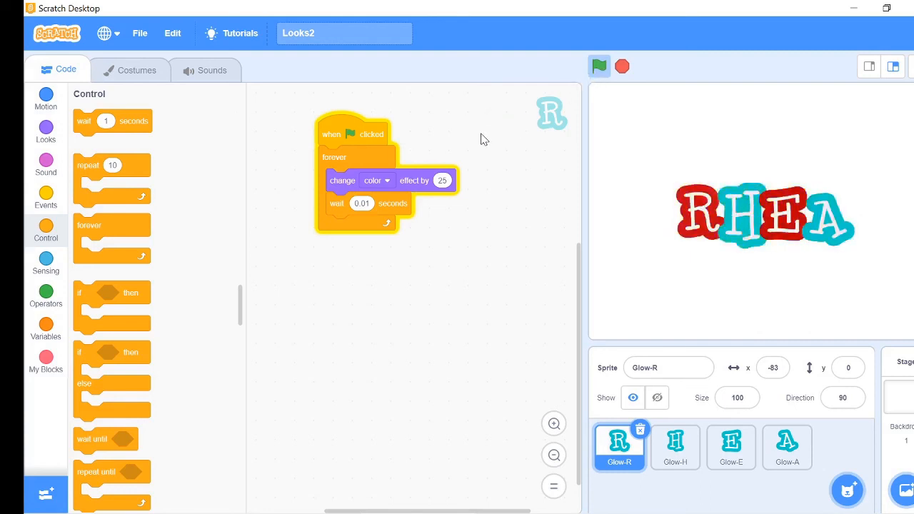